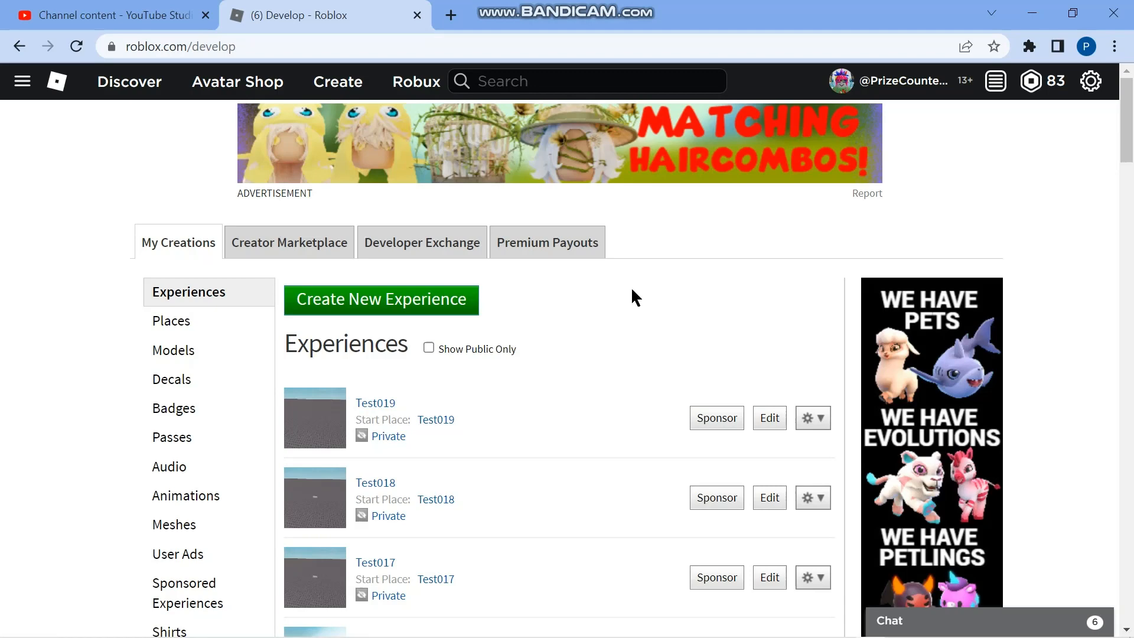
pyautogui.moveTo(633, 348)
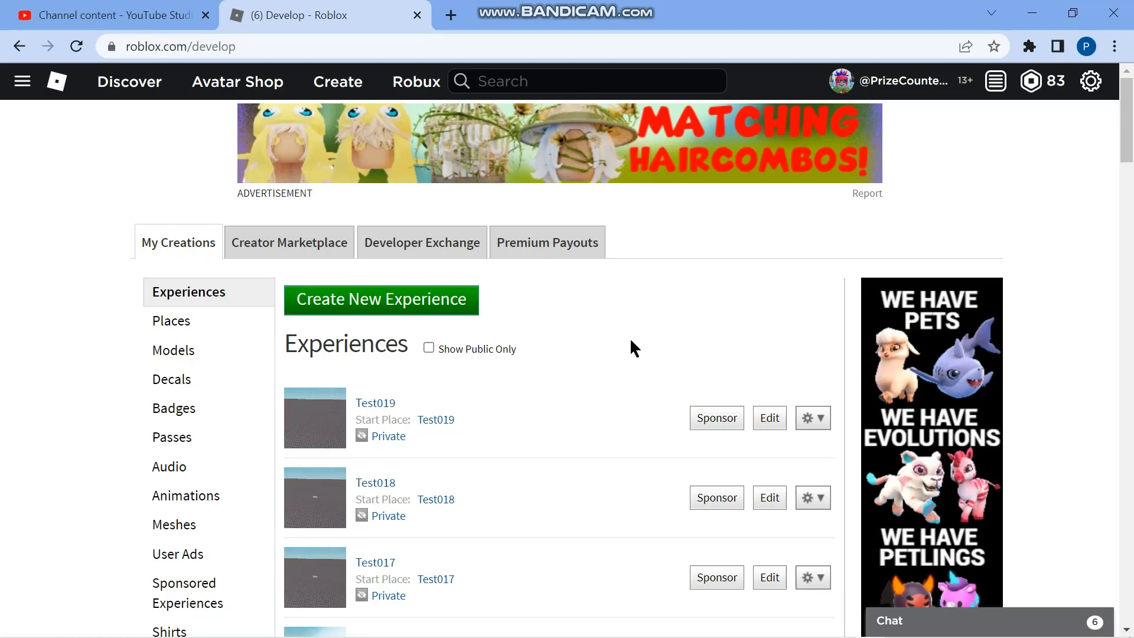
pyautogui.moveTo(172, 67)
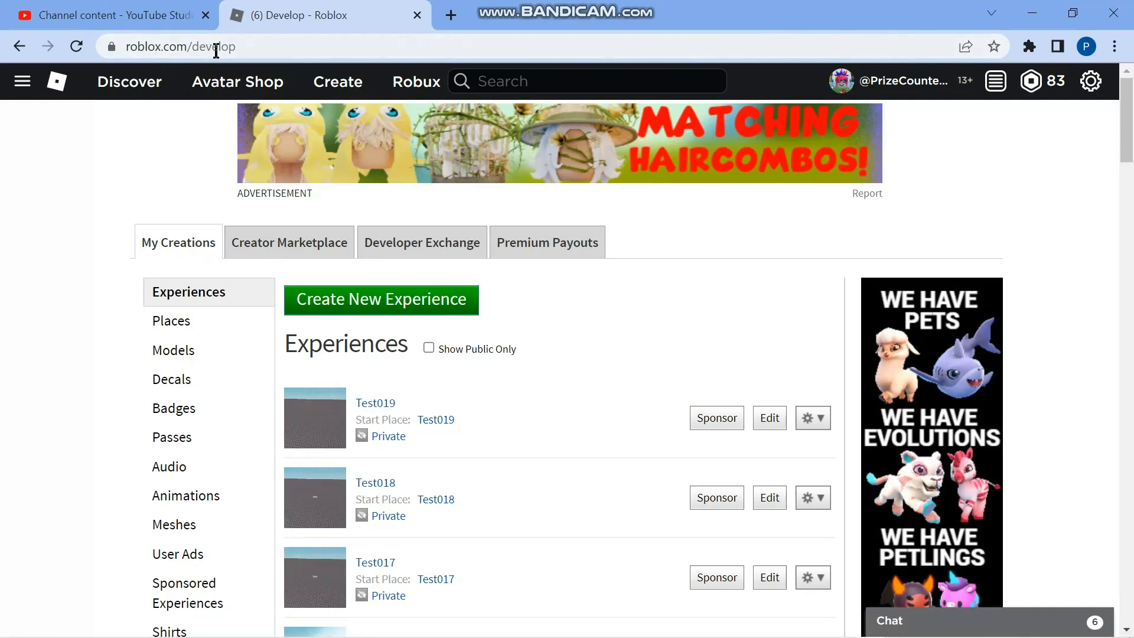
pyautogui.moveTo(199, 268)
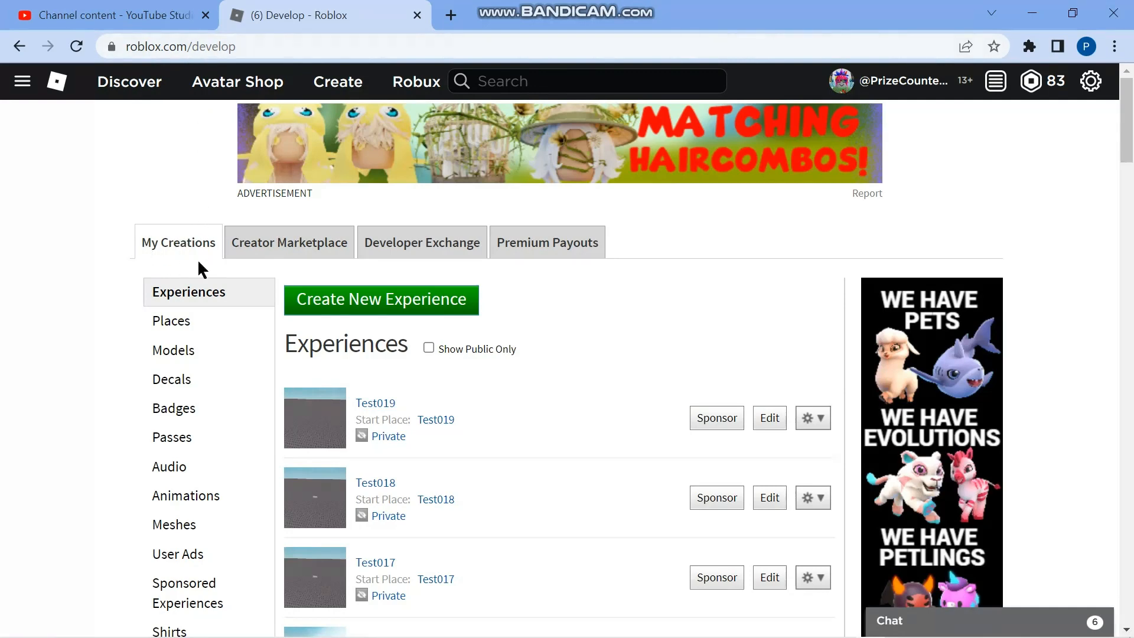
pyautogui.moveTo(286, 254)
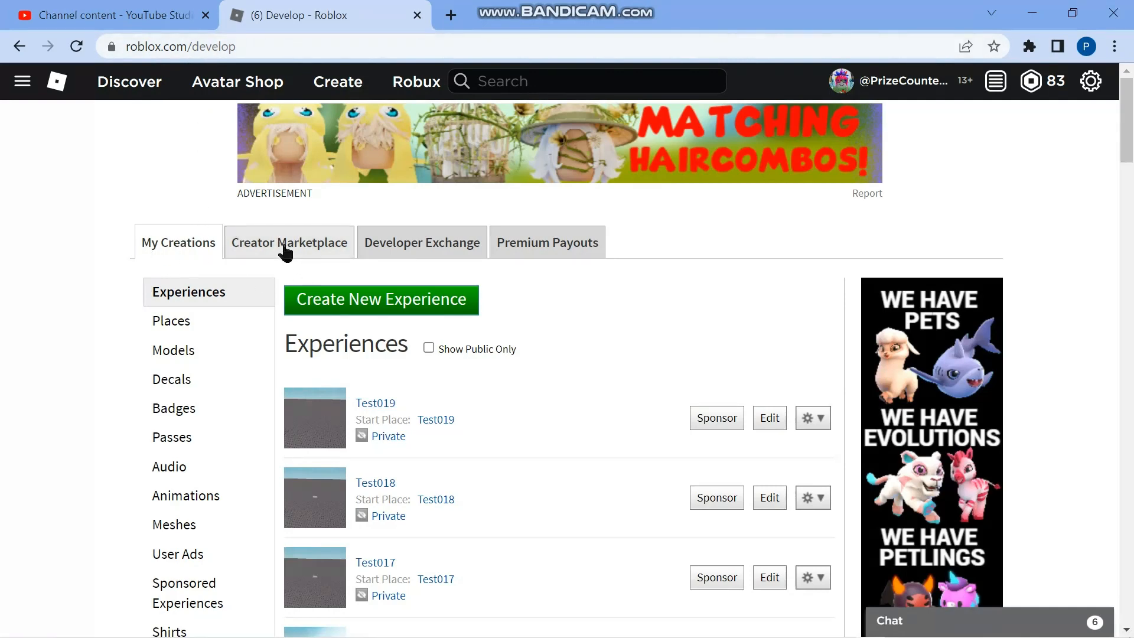
# - Search Creator Marketplace models for 'selfie module', returning only Selfie Mode [Dev Module]
pyautogui.click(290, 242)
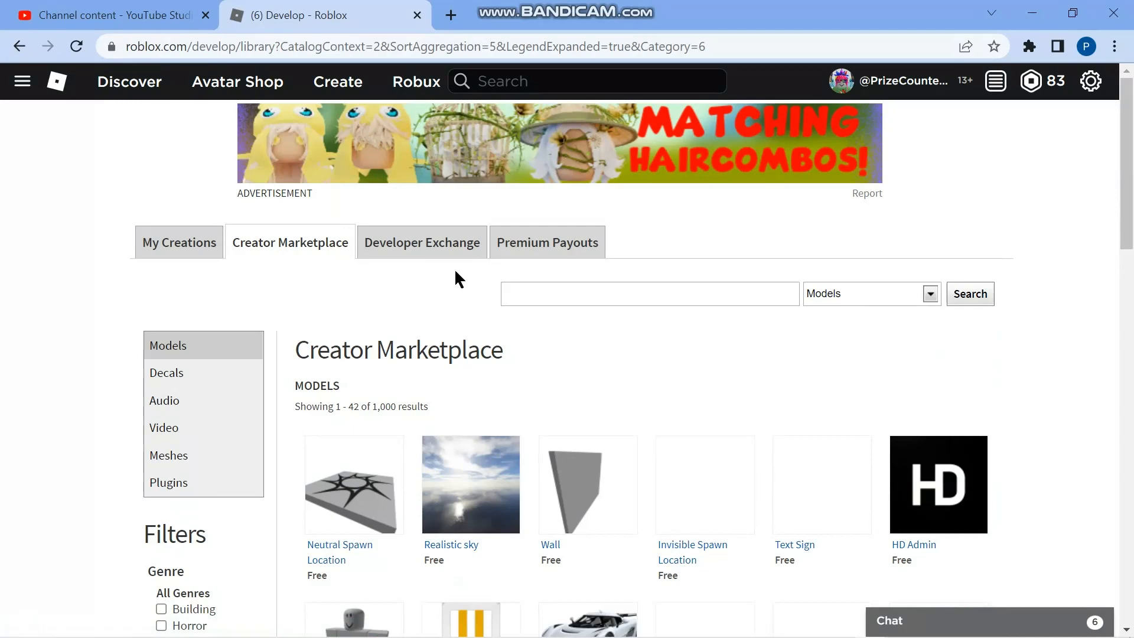
pyautogui.click(650, 293)
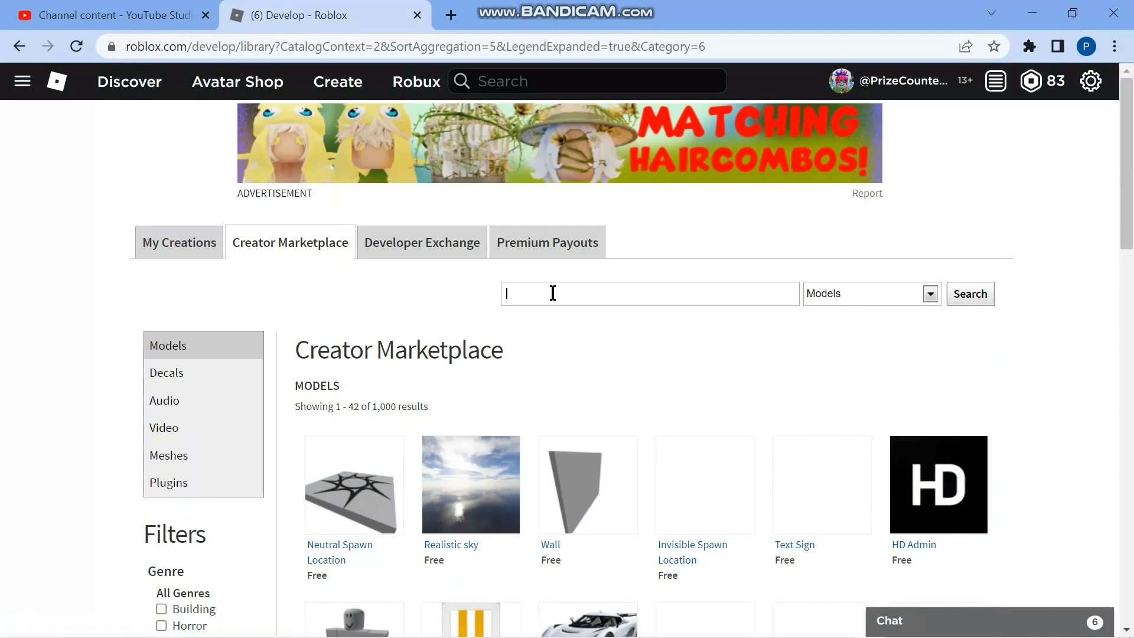
pyautogui.write('selfie module')
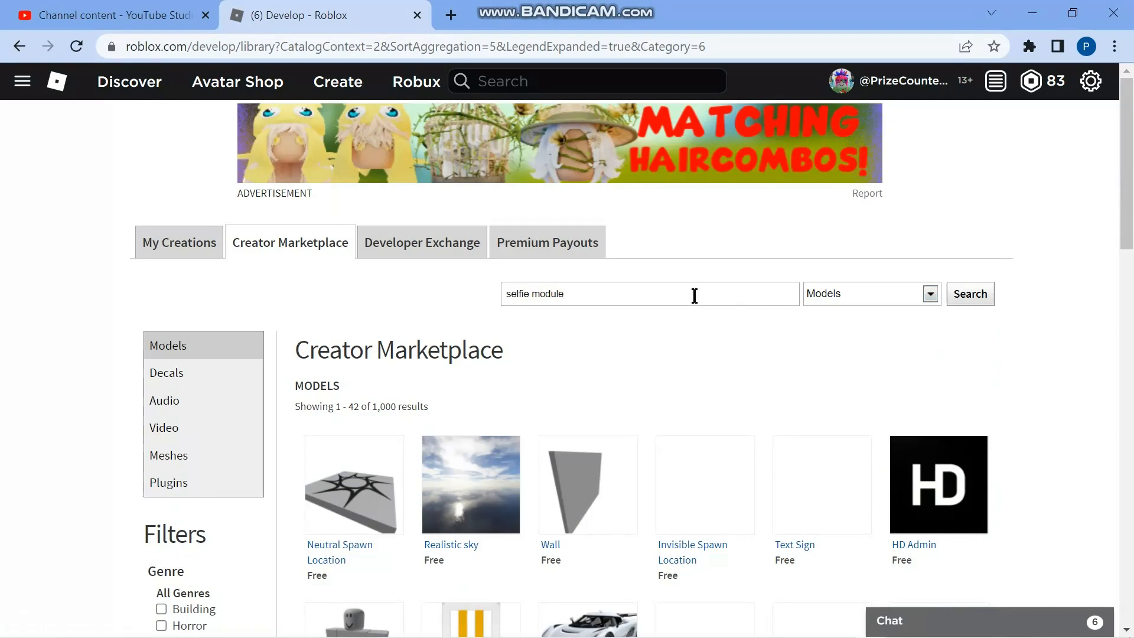
pyautogui.click(970, 294)
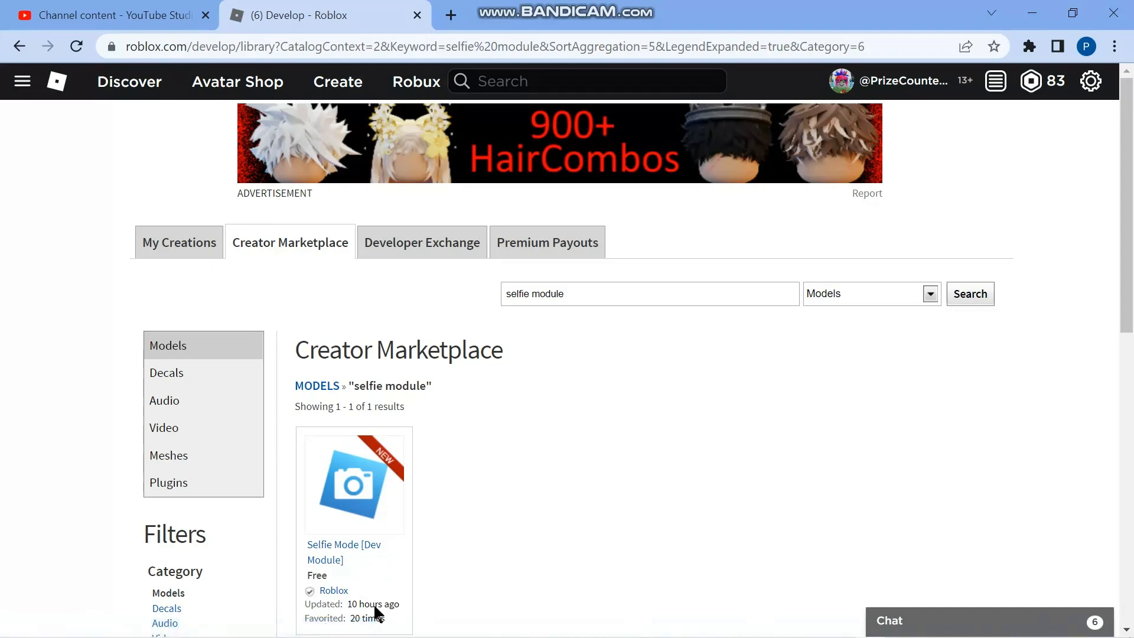
pyautogui.moveTo(370, 618)
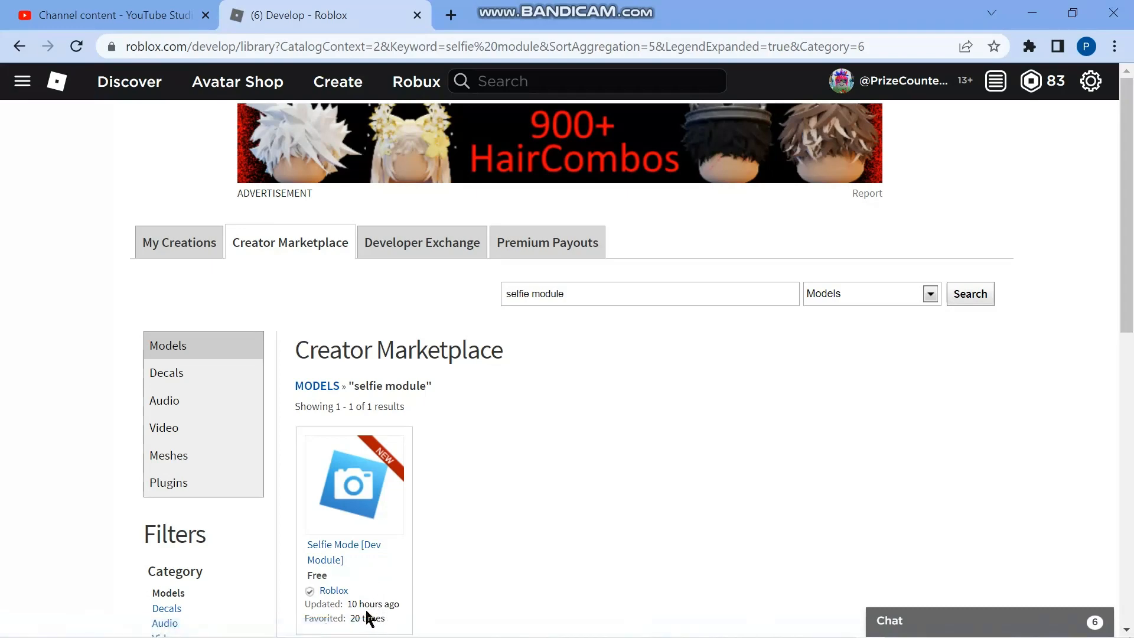
pyautogui.moveTo(345, 504)
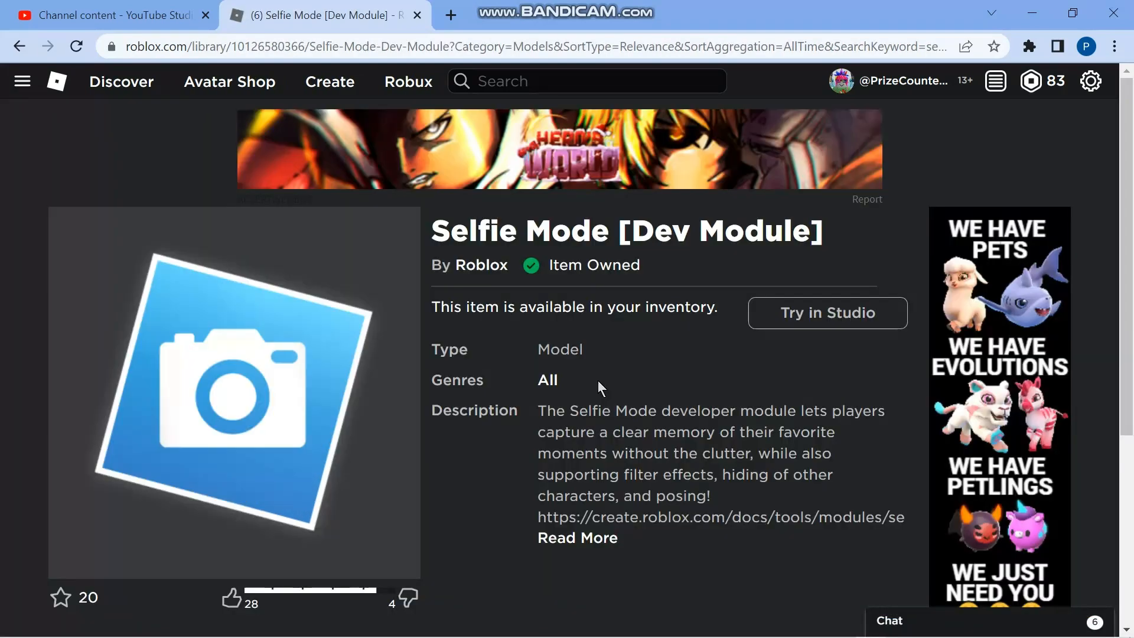
pyautogui.moveTo(461, 327)
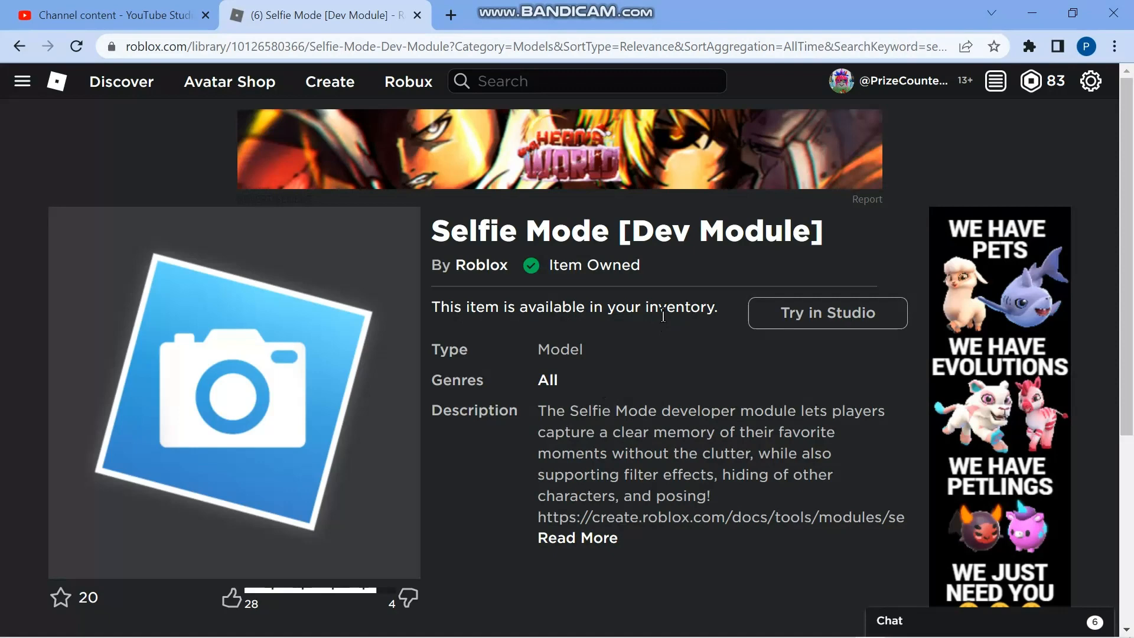
pyautogui.moveTo(295, 365)
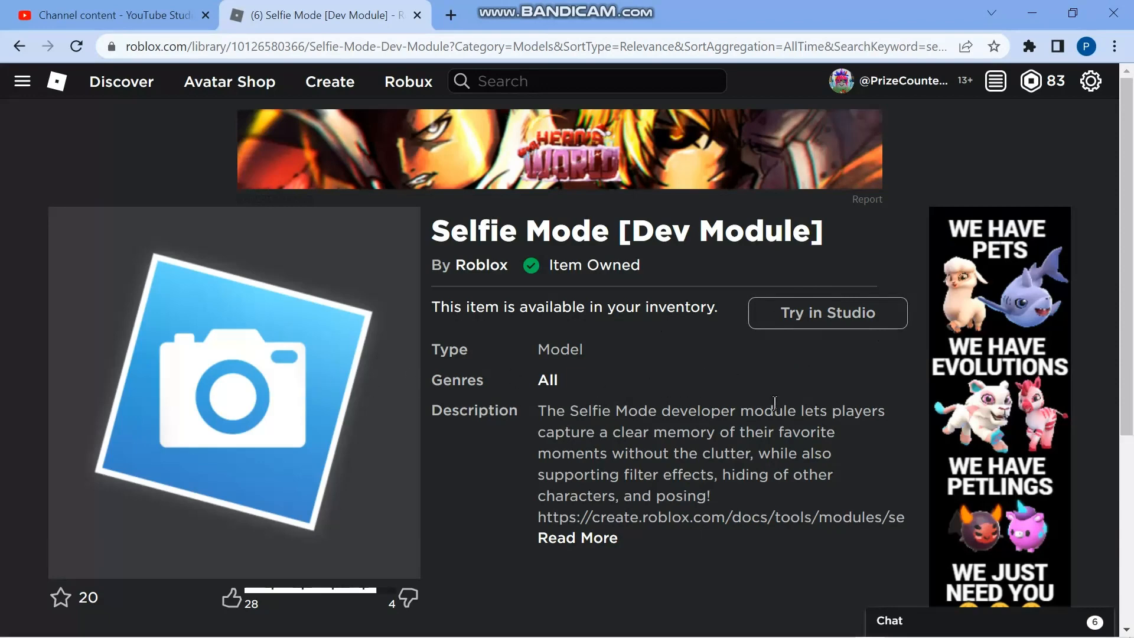
pyautogui.moveTo(654, 367)
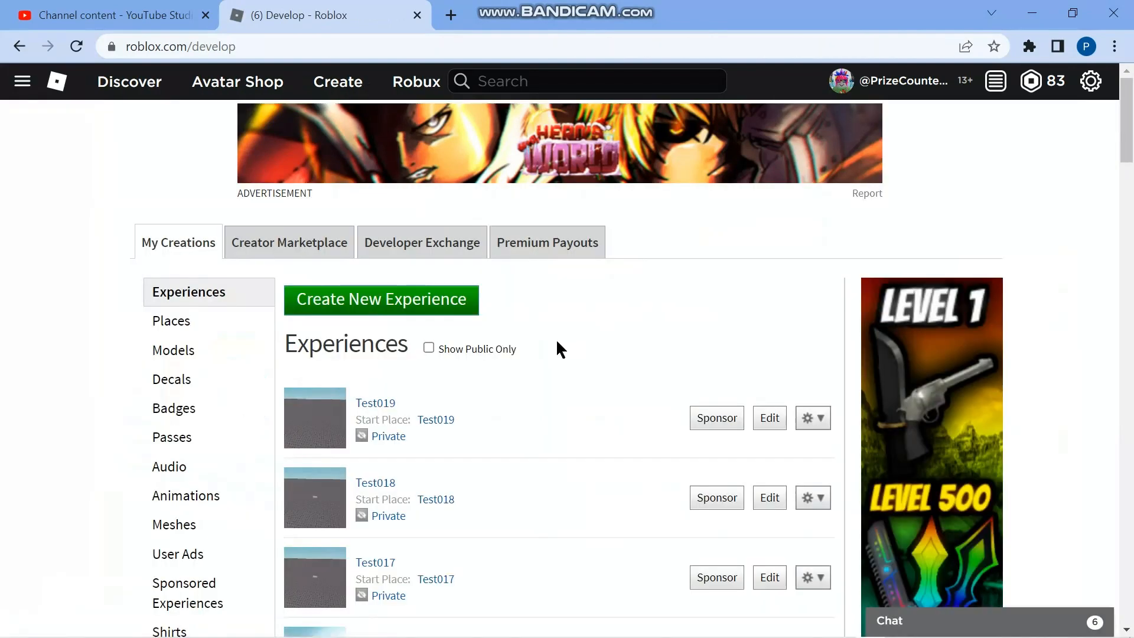
# - Scroll down to Test016 and open it for editing in Roblox Studio
pyautogui.scroll(-3)
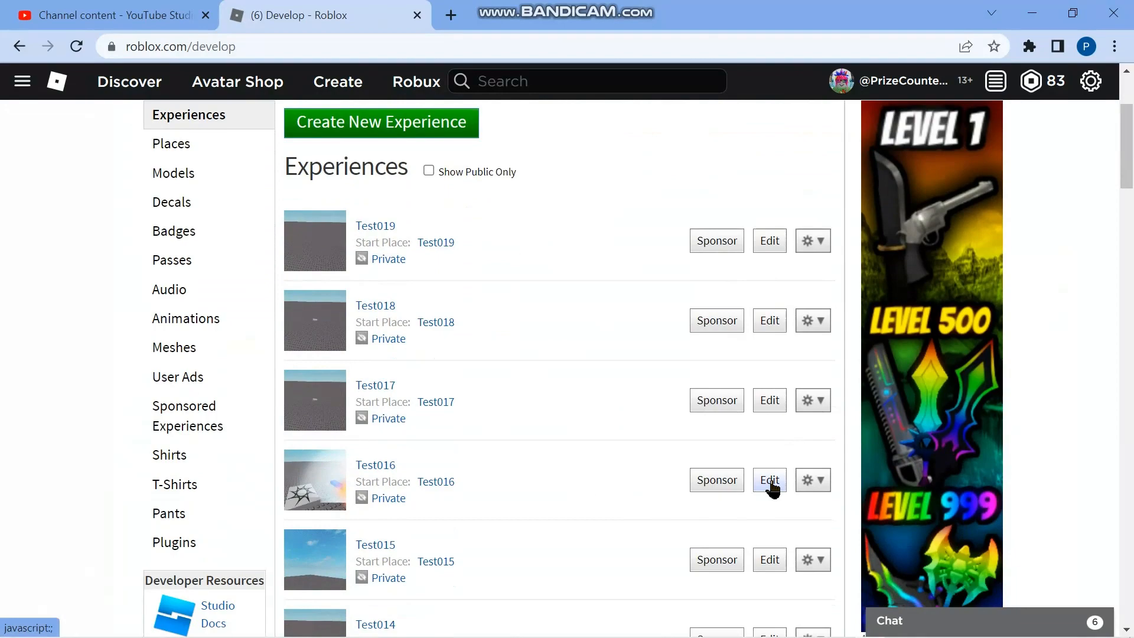
pyautogui.click(769, 480)
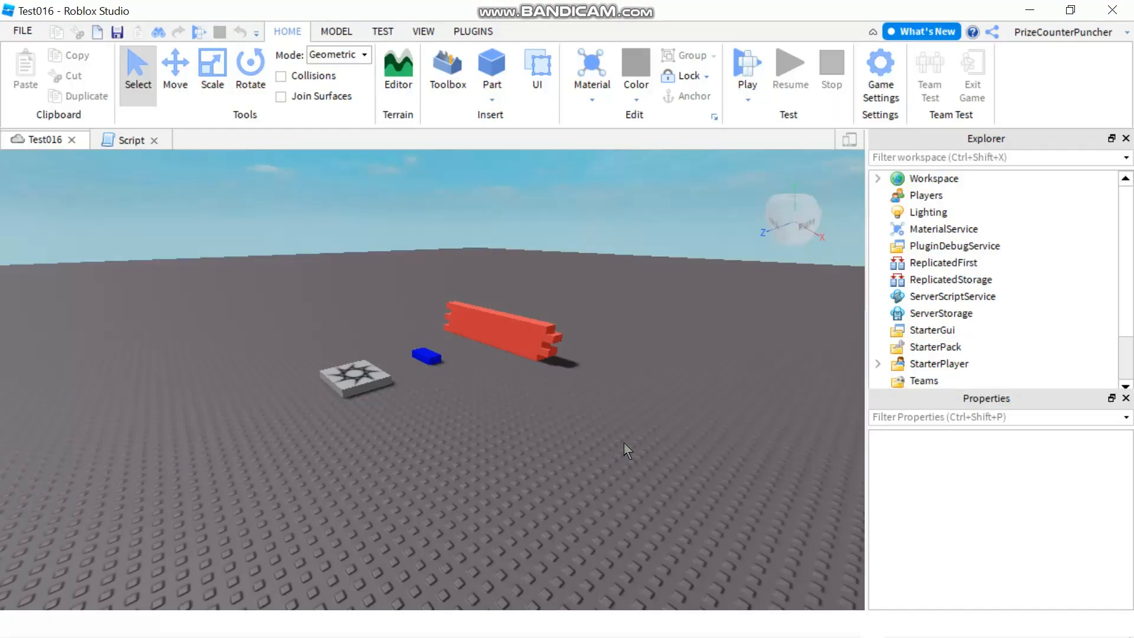
pyautogui.moveTo(610, 372)
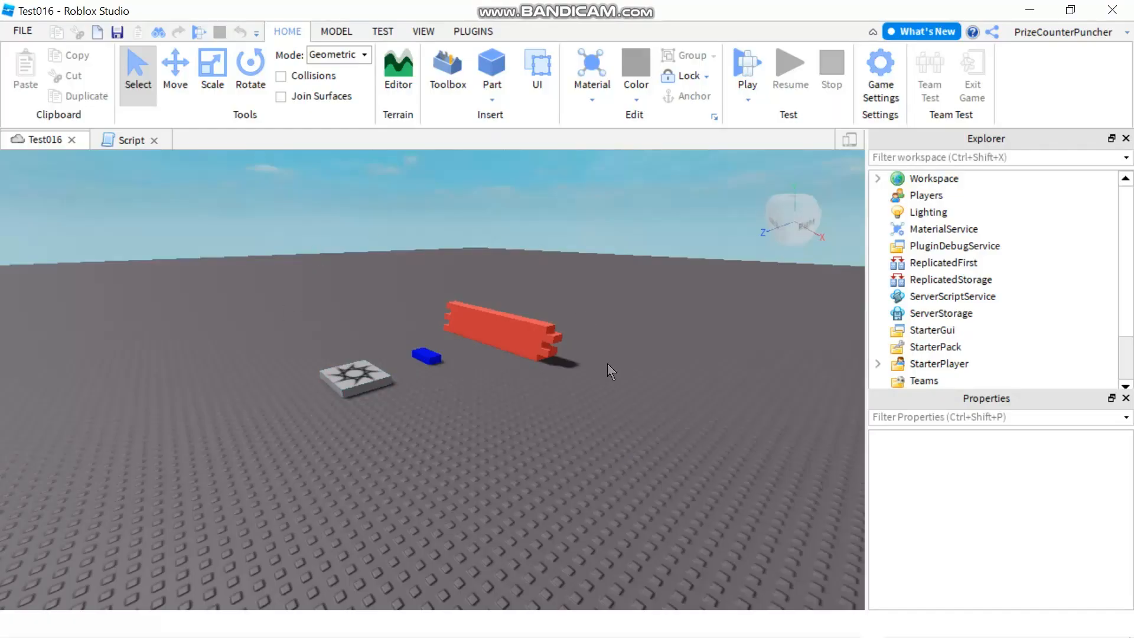
pyautogui.moveTo(597, 368)
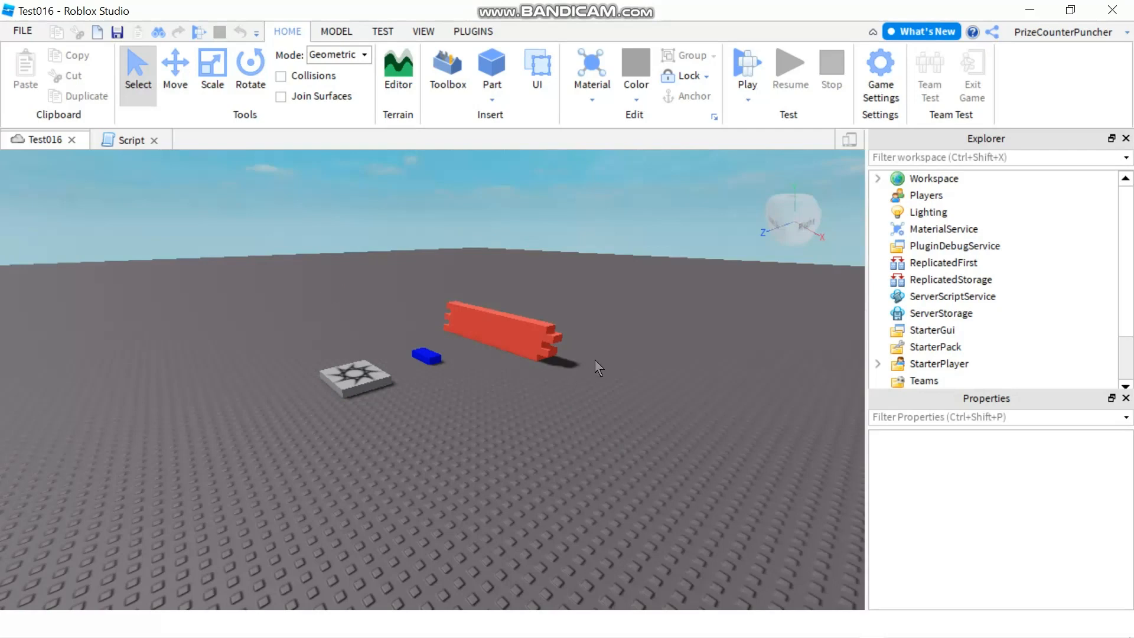
pyautogui.moveTo(492, 274)
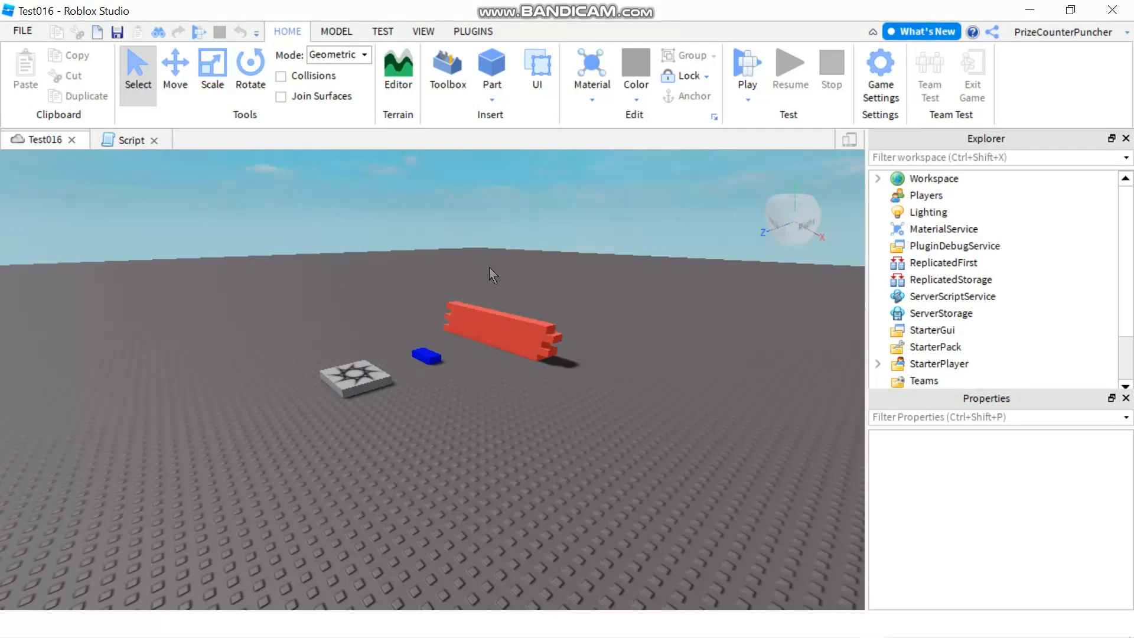
# - Open the Toolbox's My Models view, listing Selfie Mode [Dev Module] first
pyautogui.click(446, 65)
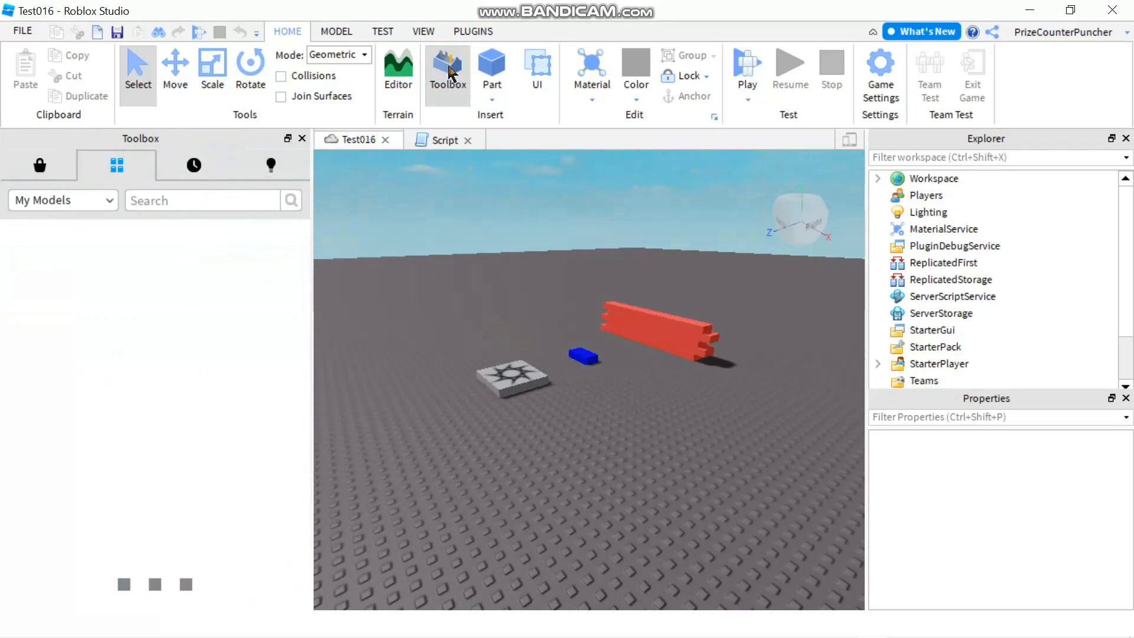
pyautogui.click(115, 165)
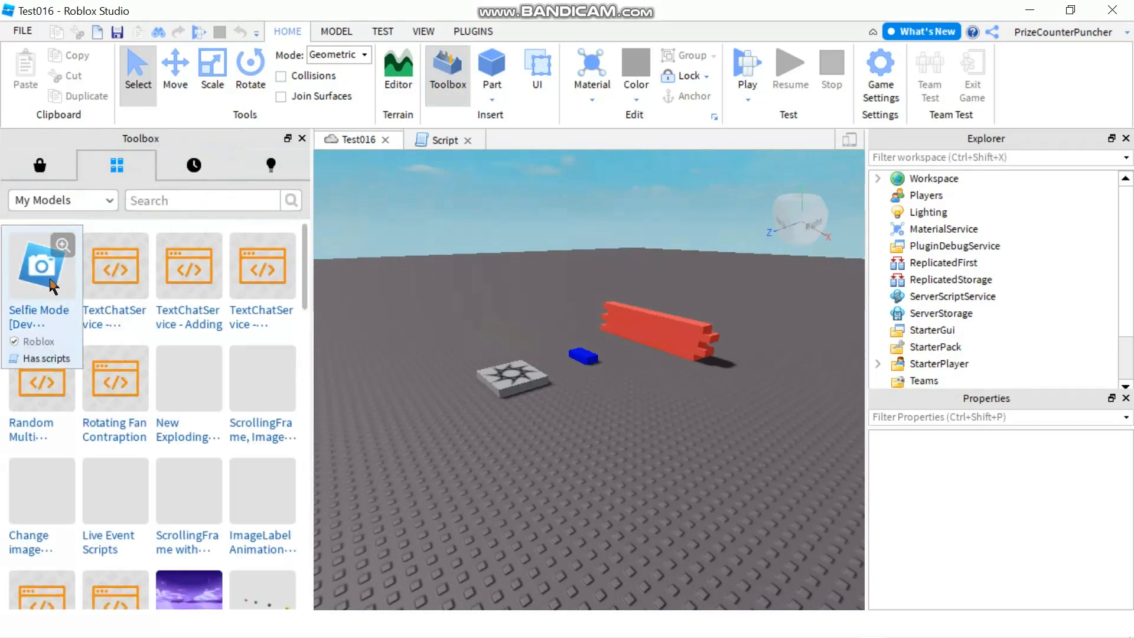
pyautogui.moveTo(50, 284)
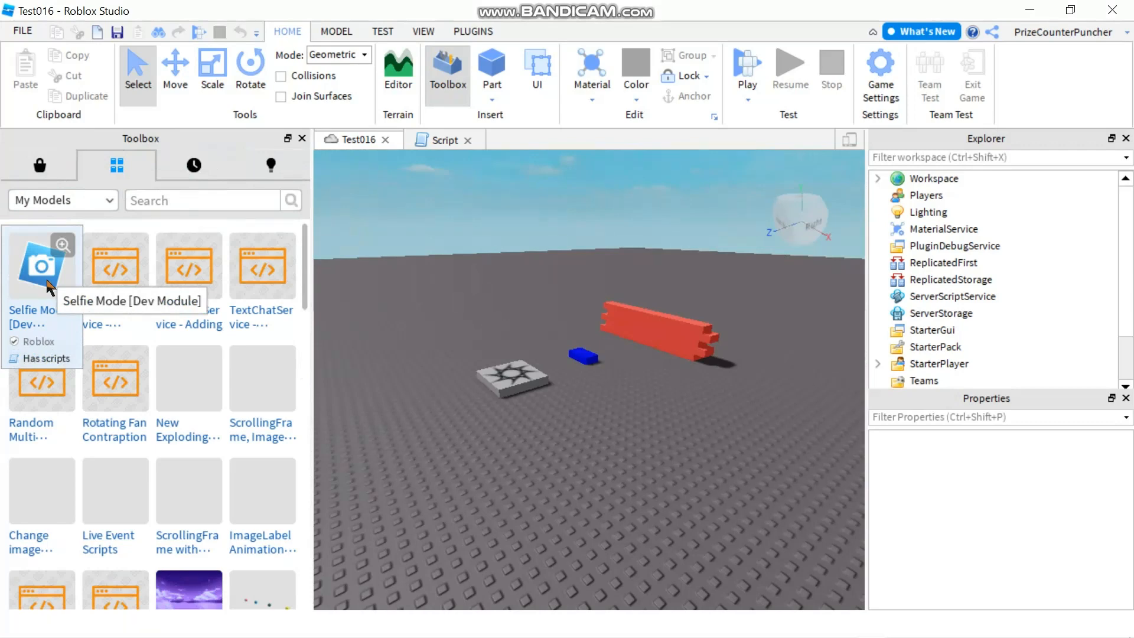
pyautogui.moveTo(78, 286)
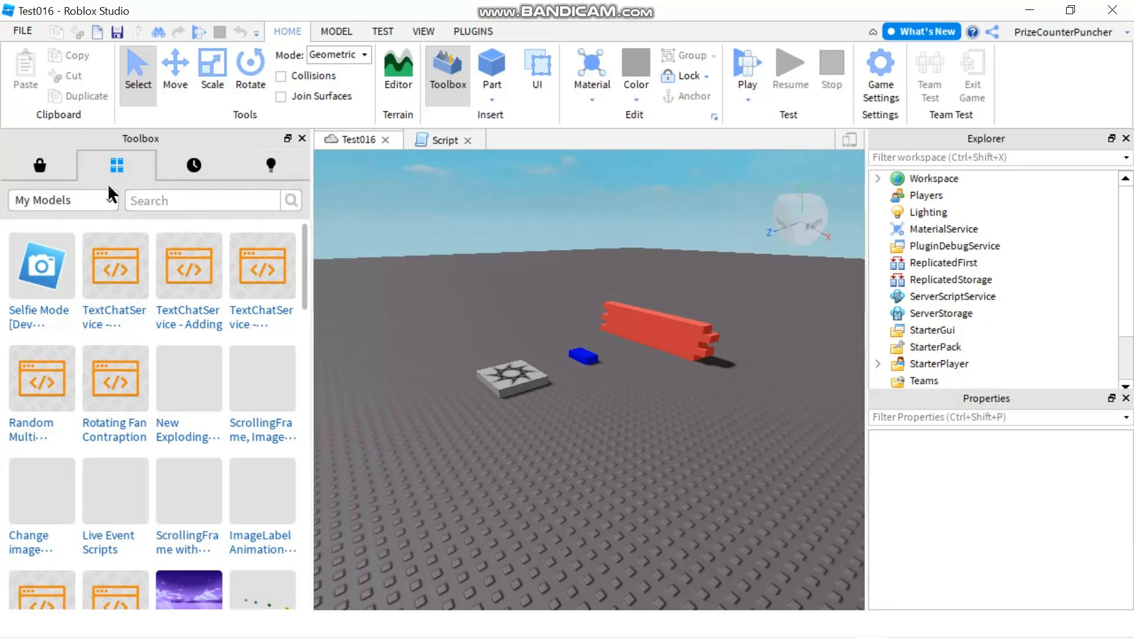
pyautogui.moveTo(116, 167)
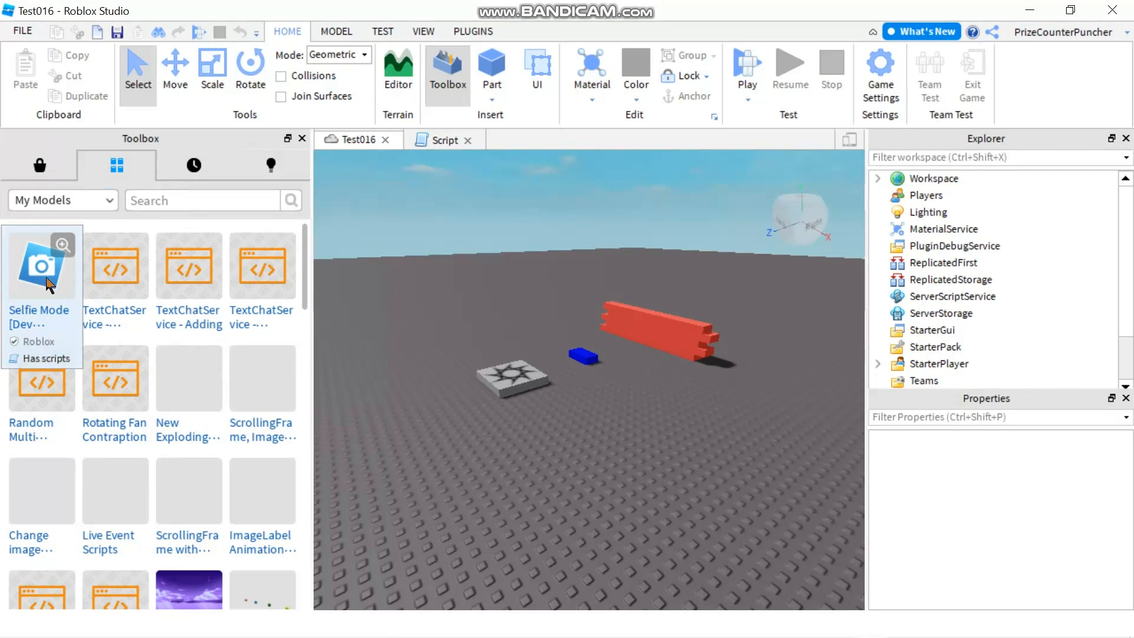
pyautogui.moveTo(47, 284)
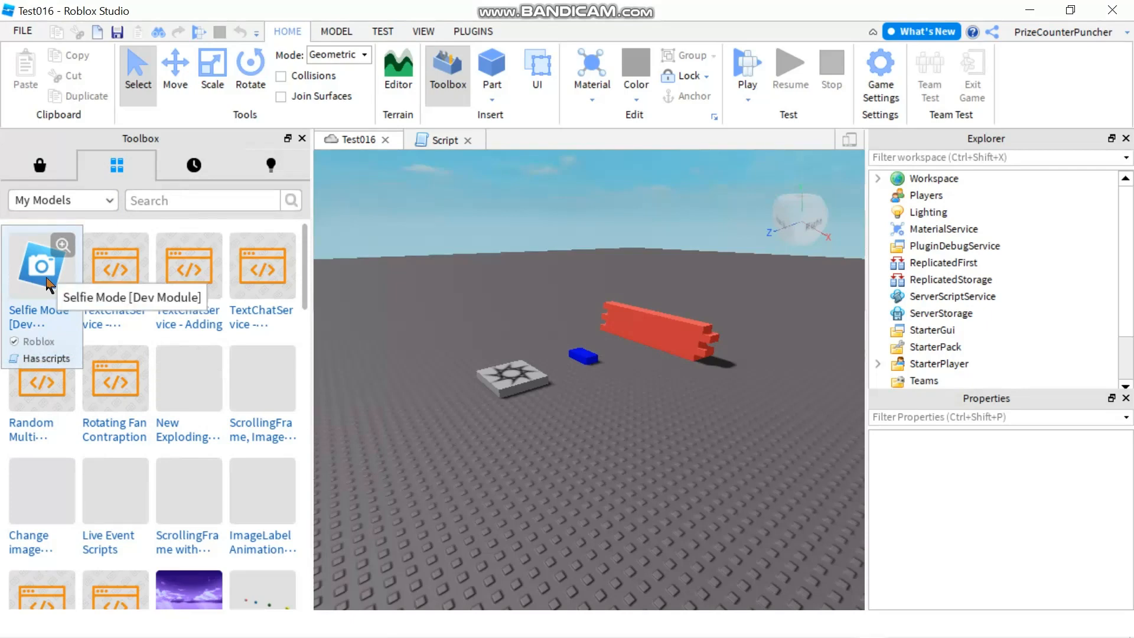
# - Insert Selfie Mode into Test016, accept the scripts warning, close the Toolbox, and start a play test
pyautogui.click(41, 265)
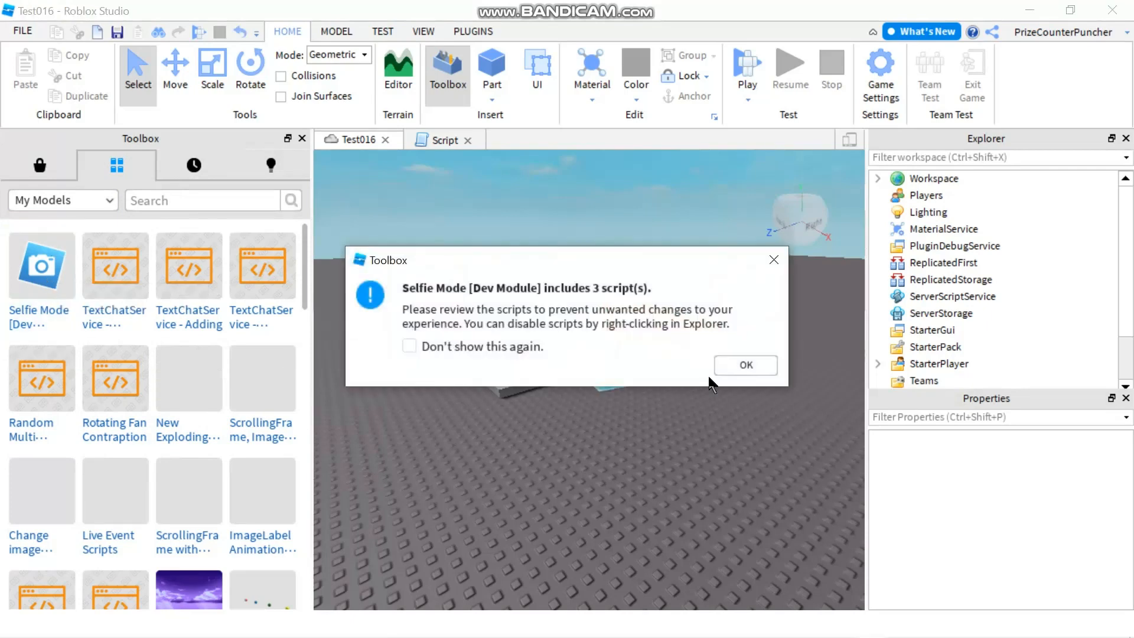
pyautogui.click(745, 365)
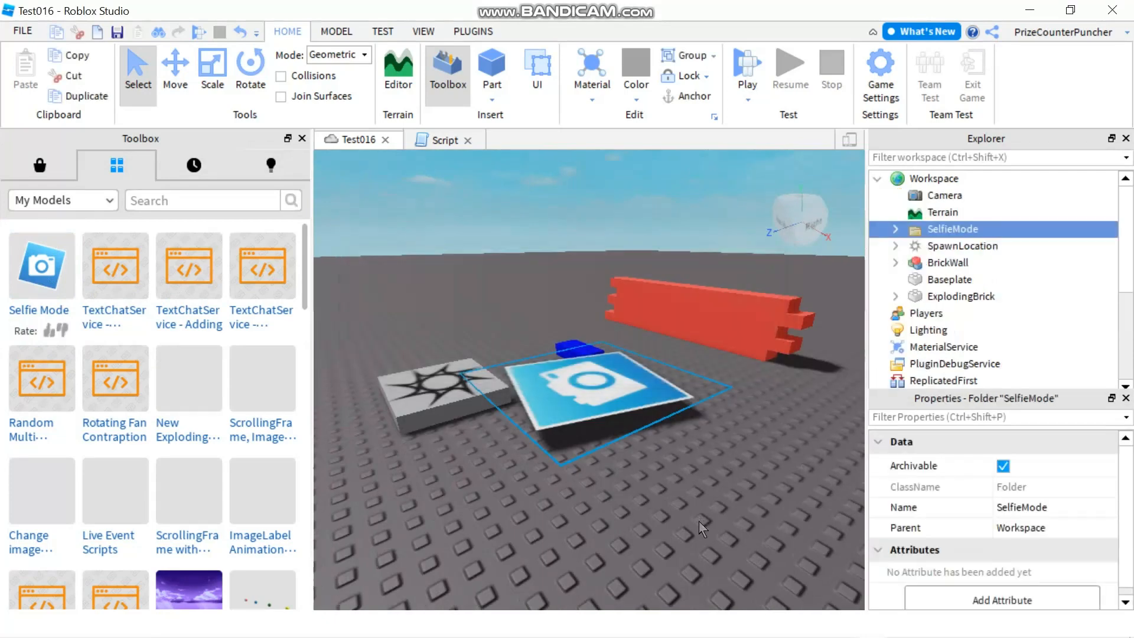
pyautogui.moveTo(303, 167)
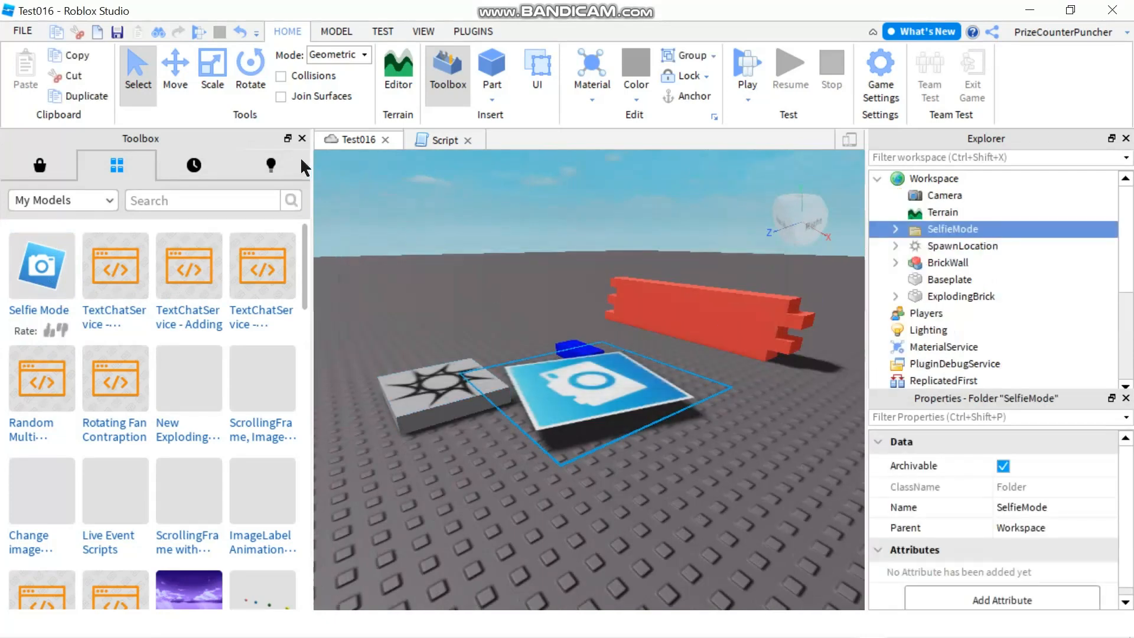
pyautogui.click(301, 138)
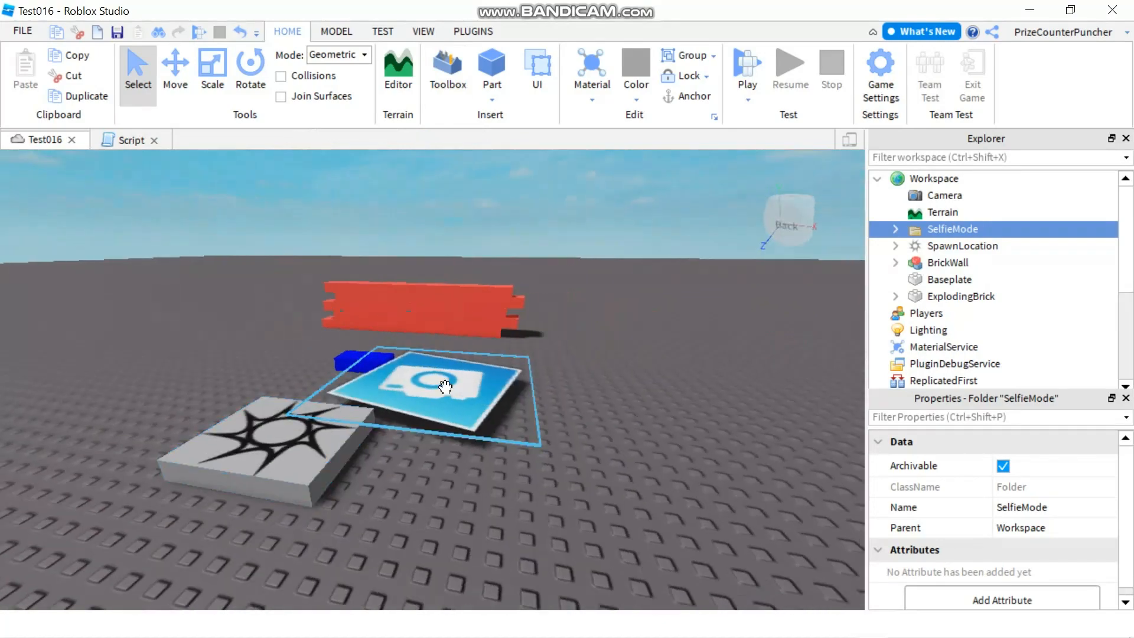
pyautogui.moveTo(491, 398)
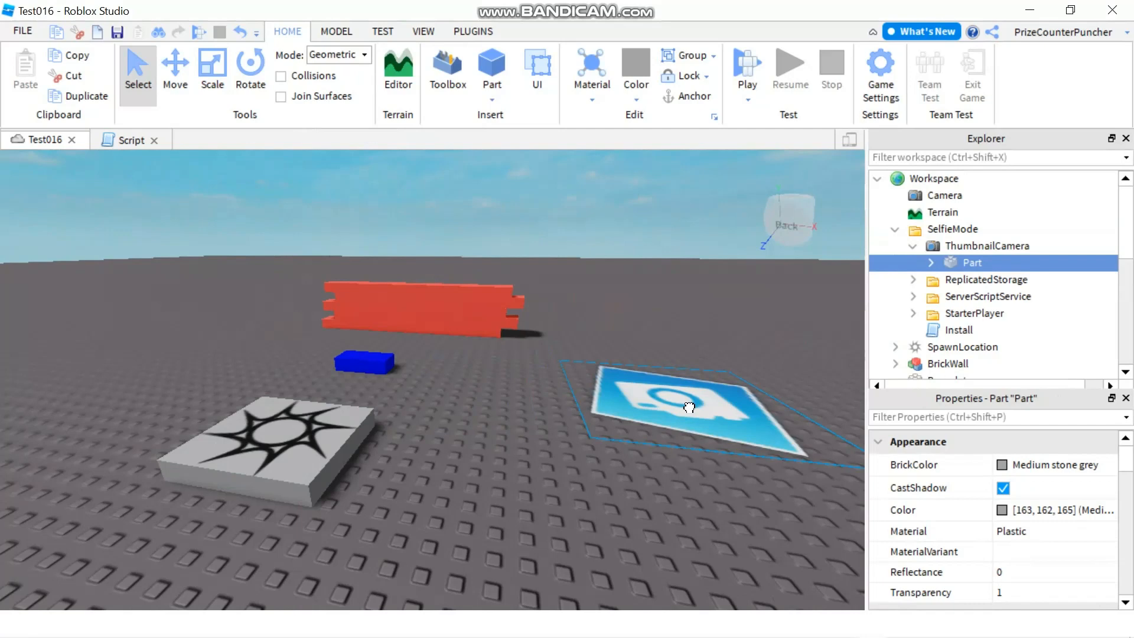
pyautogui.moveTo(480, 515)
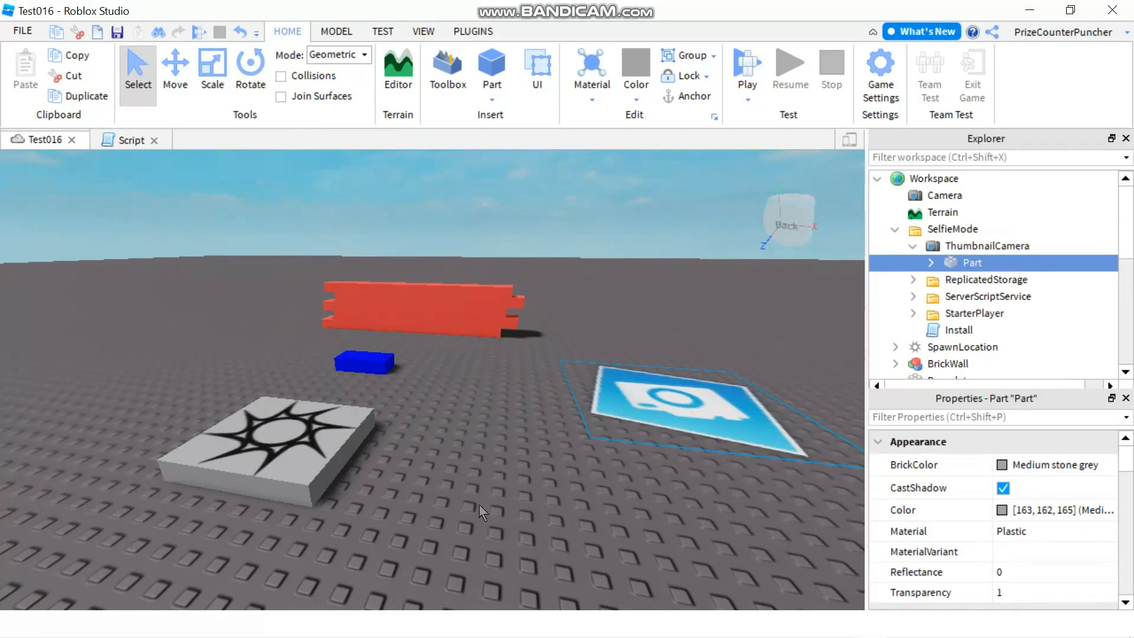
pyautogui.moveTo(497, 485)
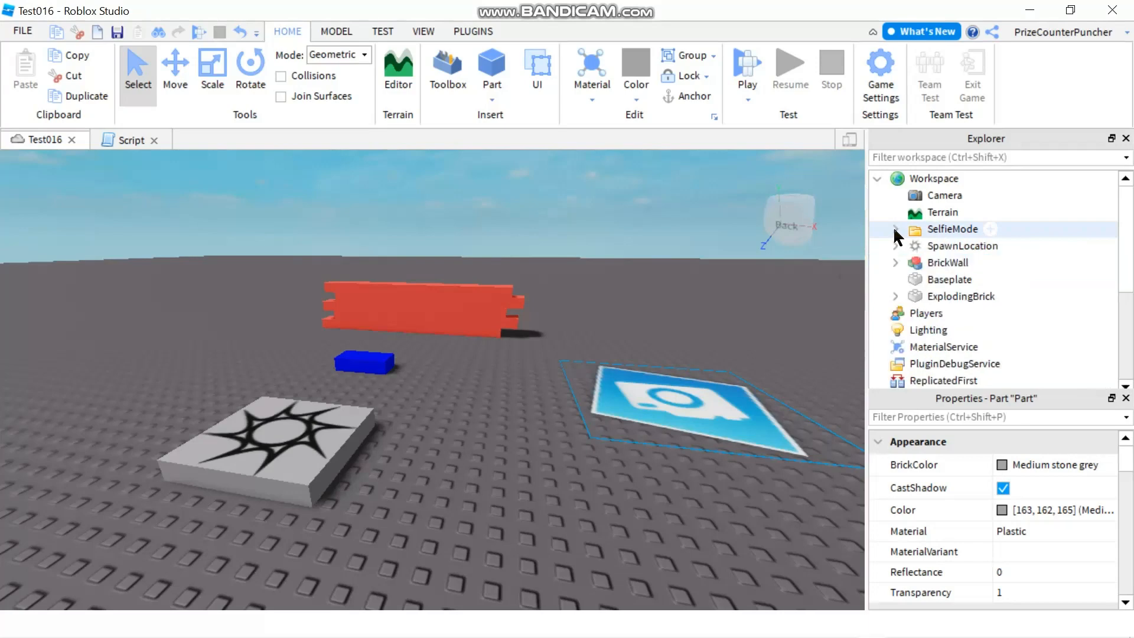
pyautogui.moveTo(647, 263)
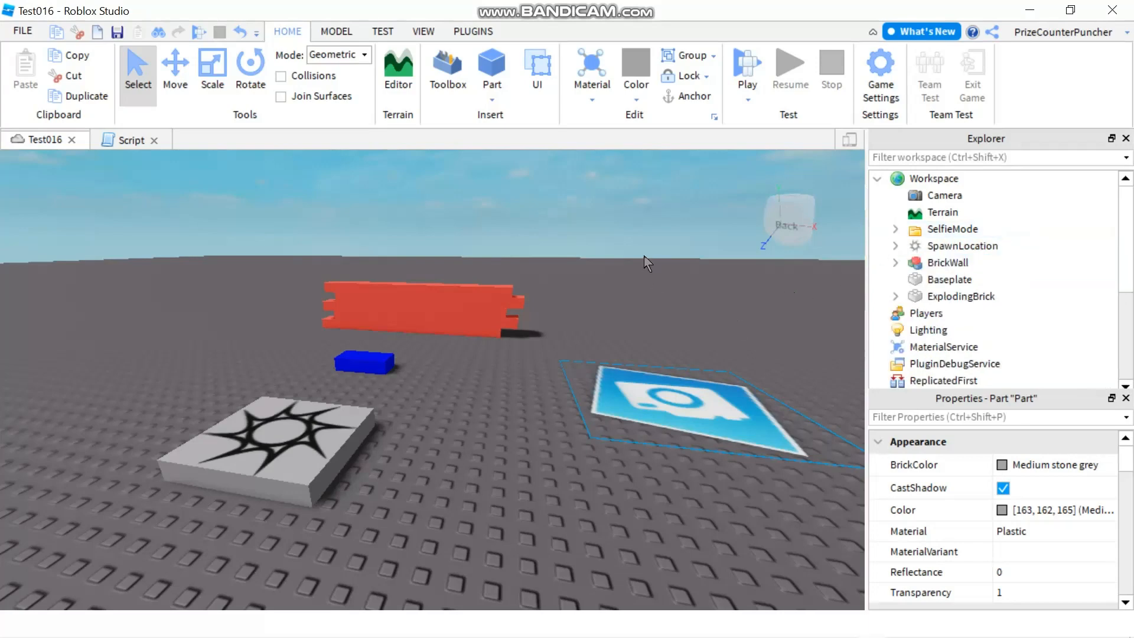
pyautogui.moveTo(665, 358)
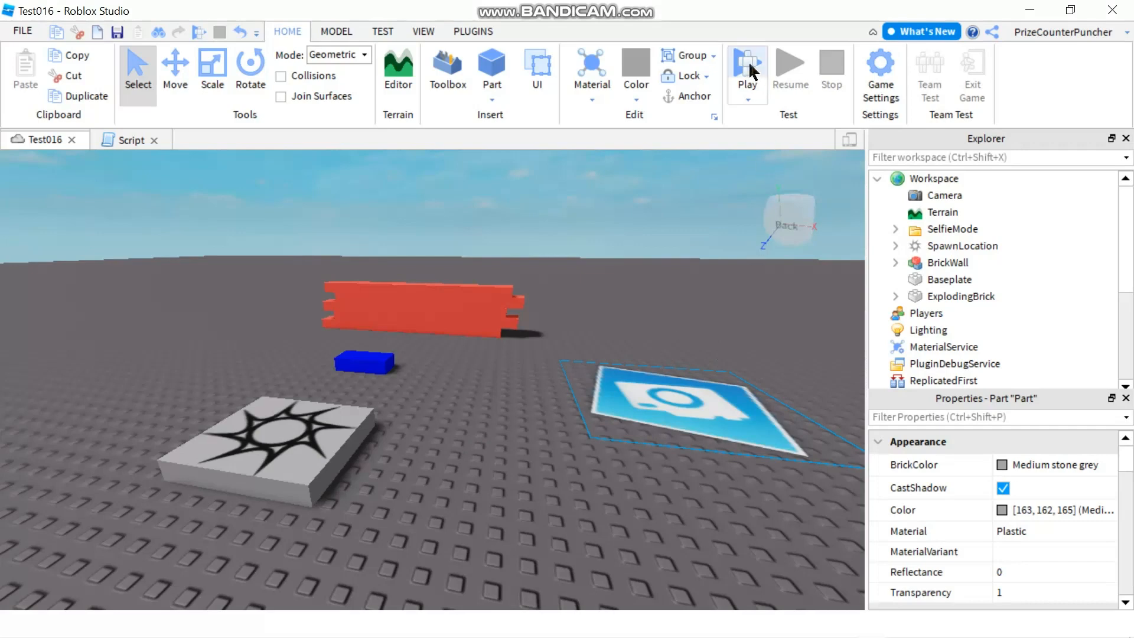
pyautogui.click(747, 64)
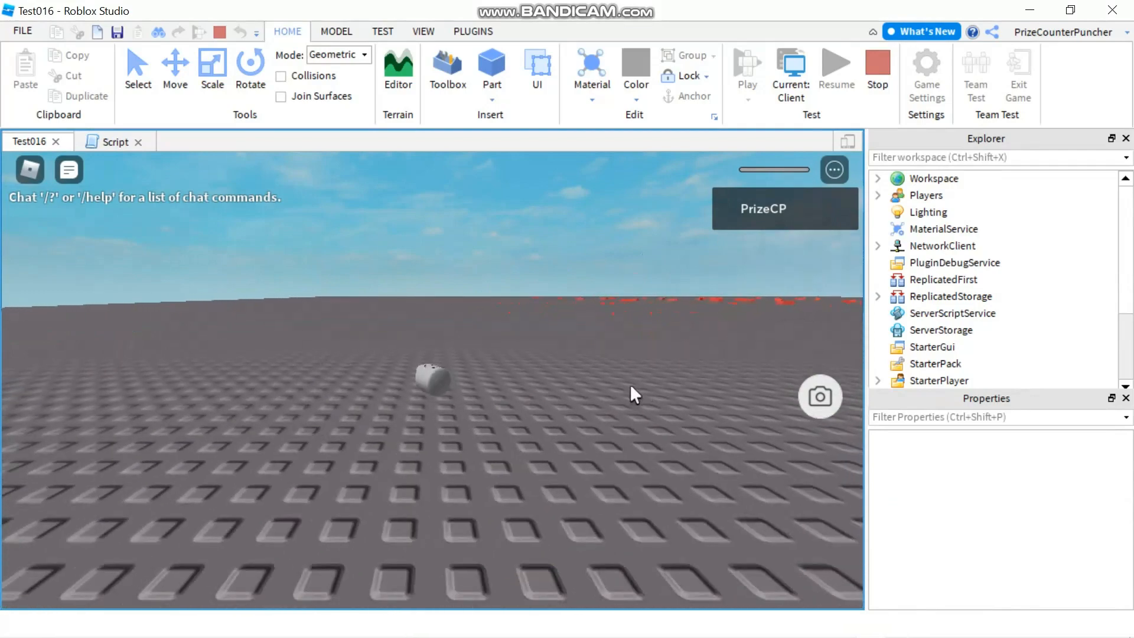
pyautogui.moveTo(589, 438)
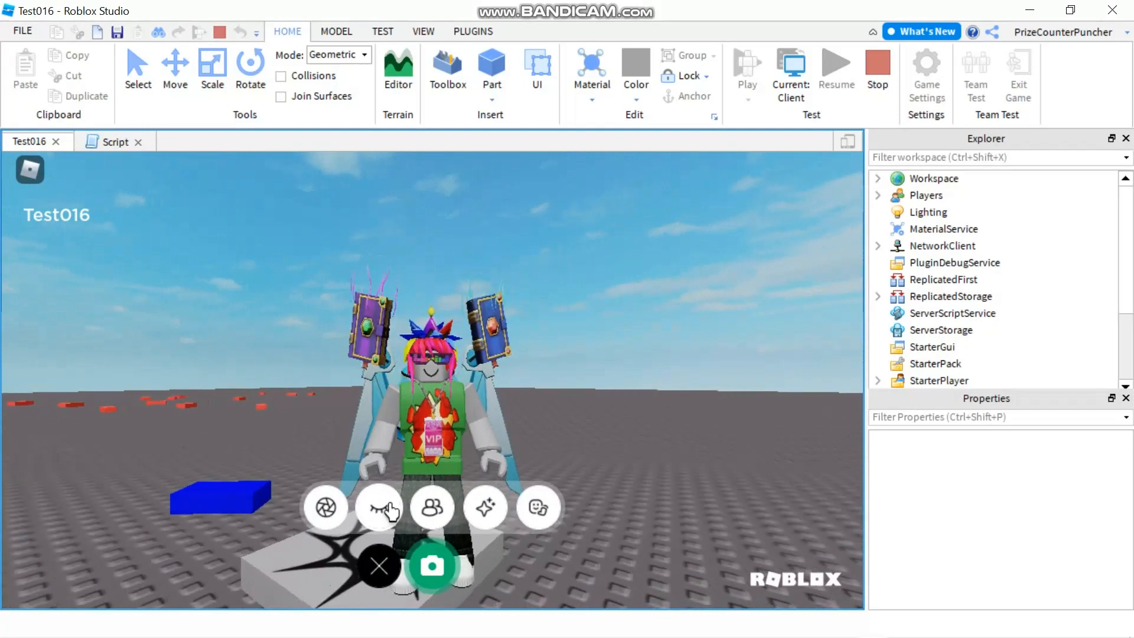
pyautogui.moveTo(378, 510)
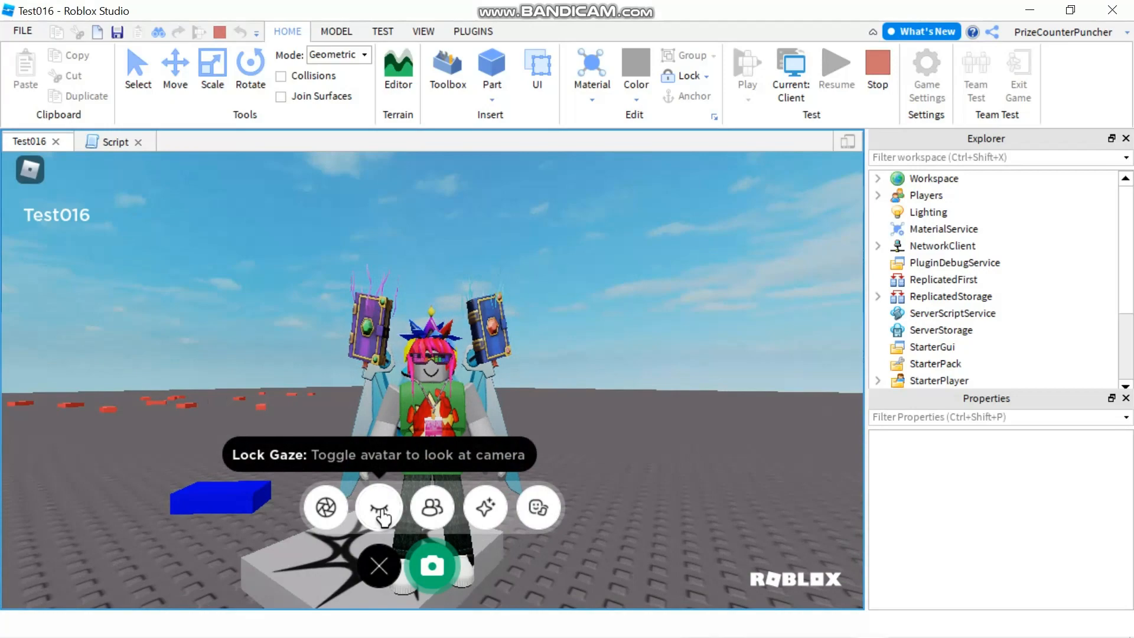
# - Toggle Lock Gaze on so the avatar keeps looking at the camera
pyautogui.click(379, 508)
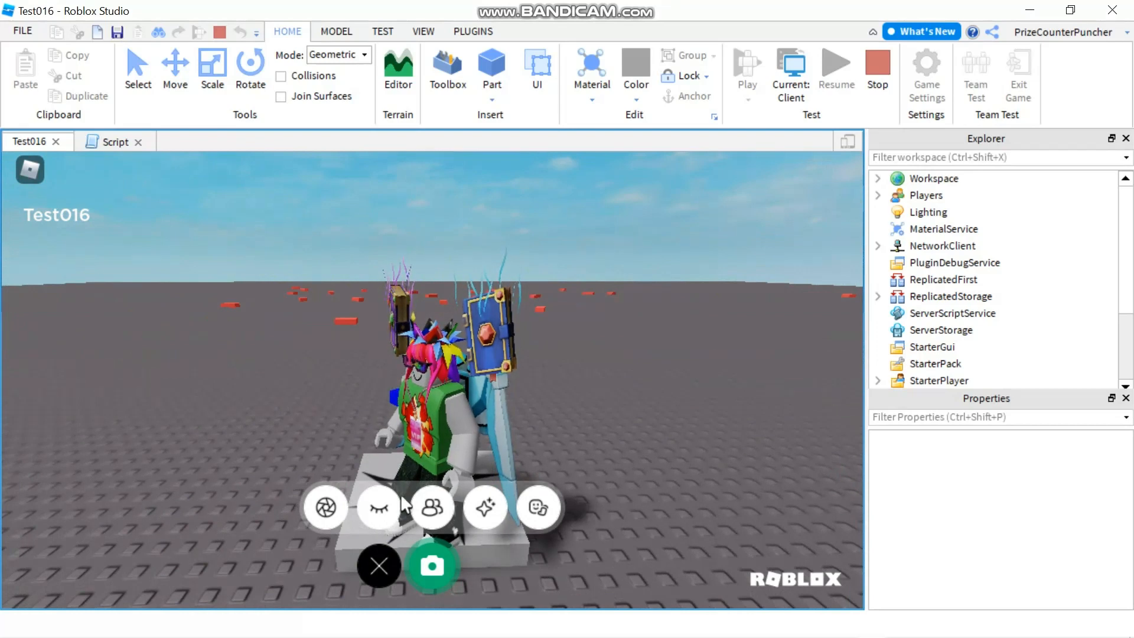
pyautogui.click(378, 507)
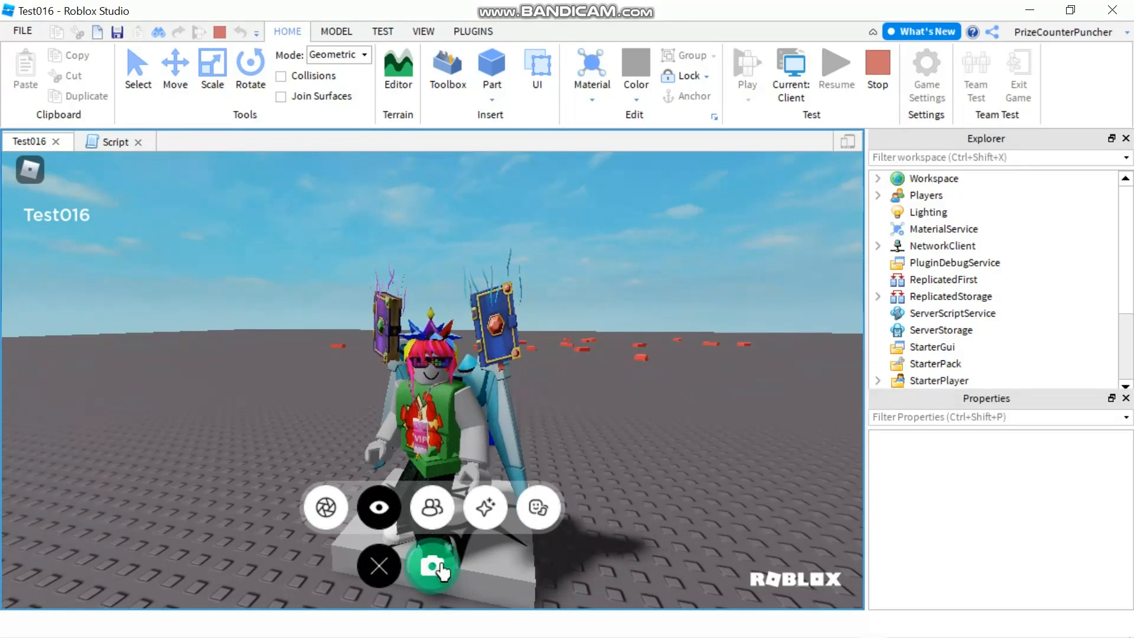
# - Capture a selfie and view the saved screenshot in Windows Photos
pyautogui.click(433, 567)
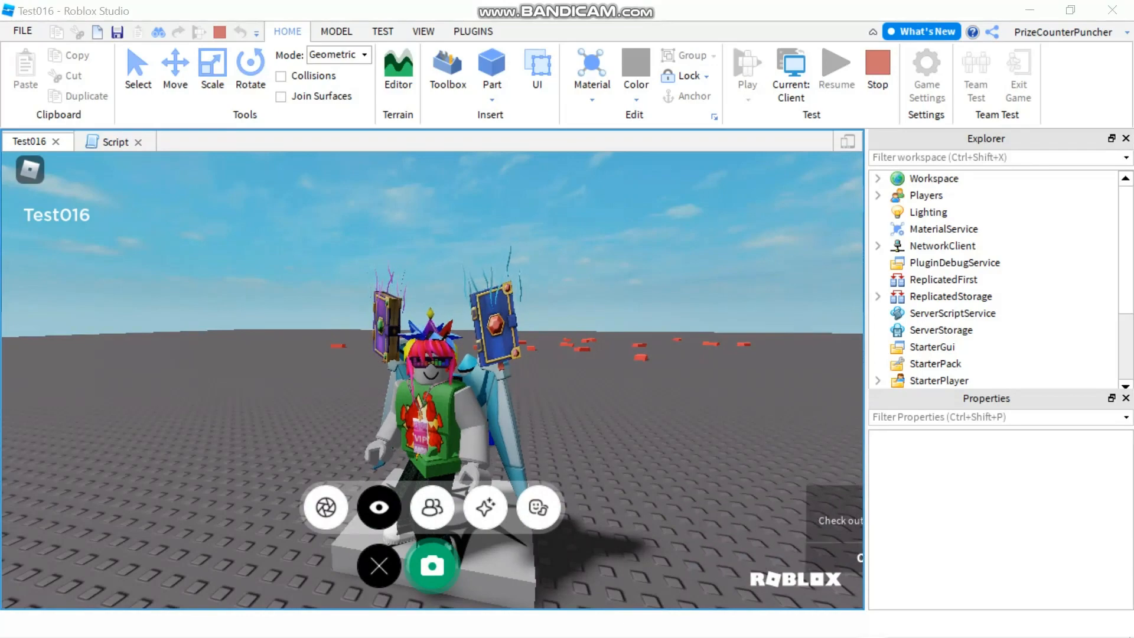
pyautogui.click(431, 566)
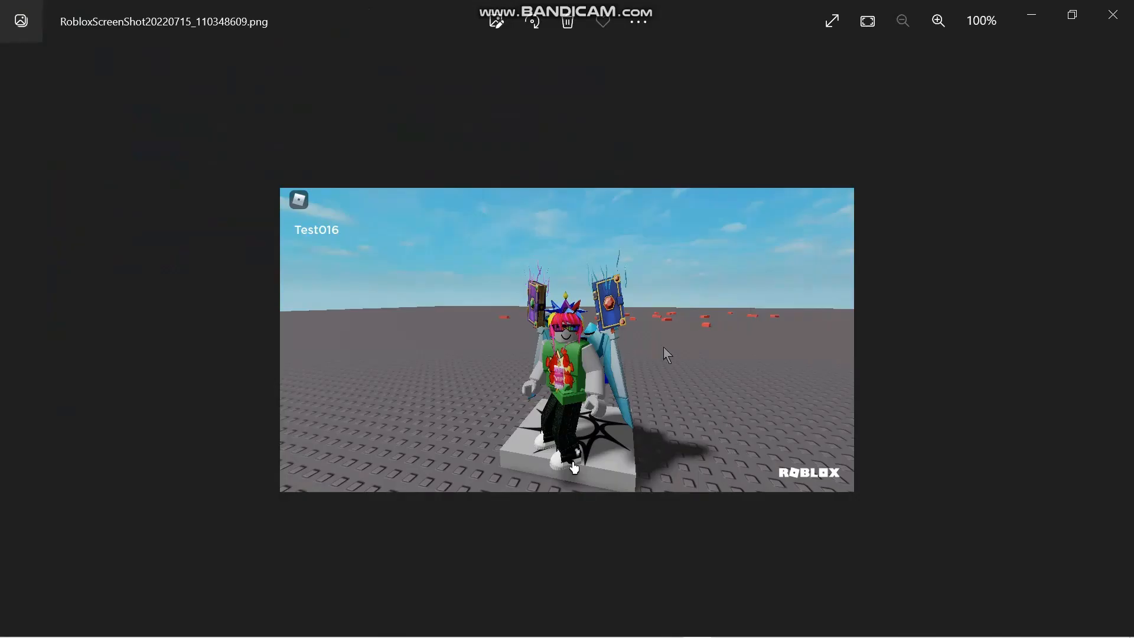
pyautogui.moveTo(992, 155)
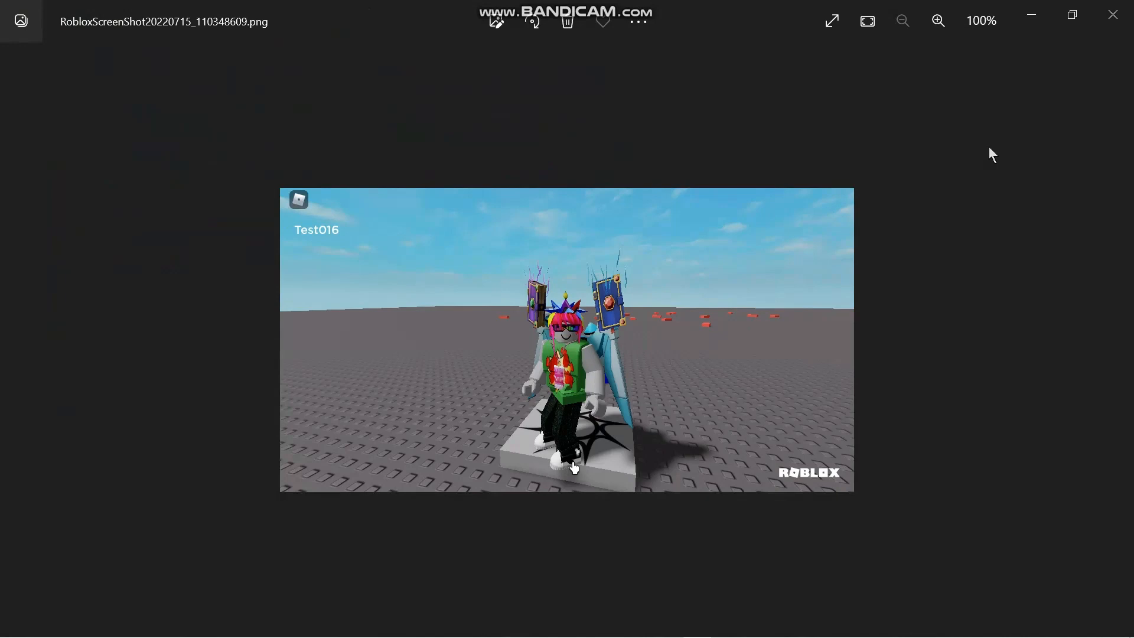
pyautogui.moveTo(1083, 82)
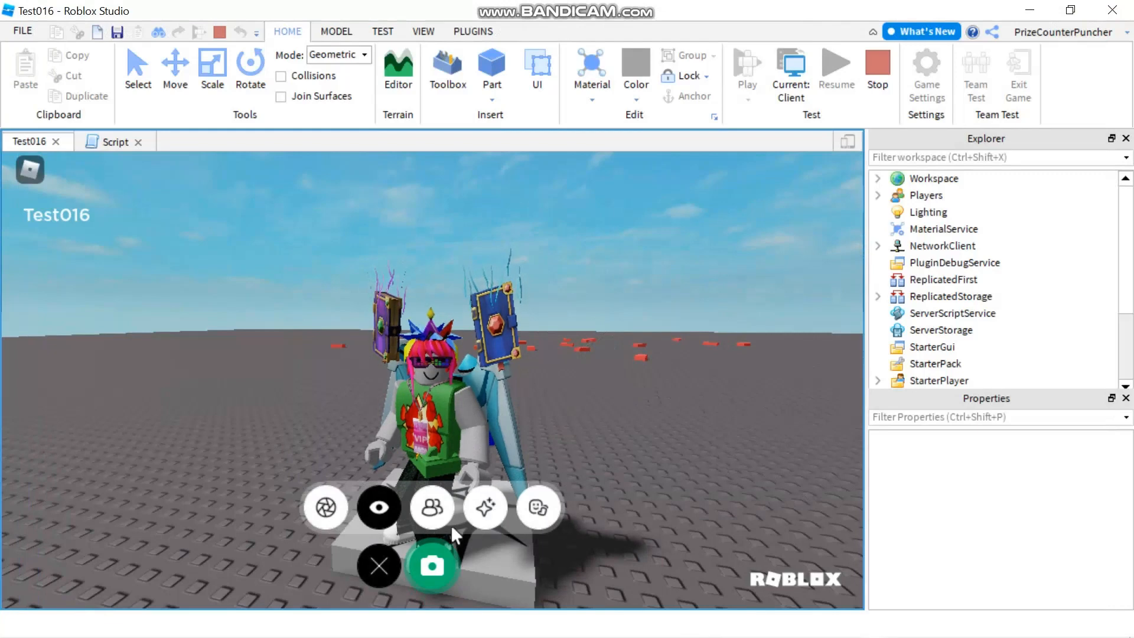
pyautogui.moveTo(431, 523)
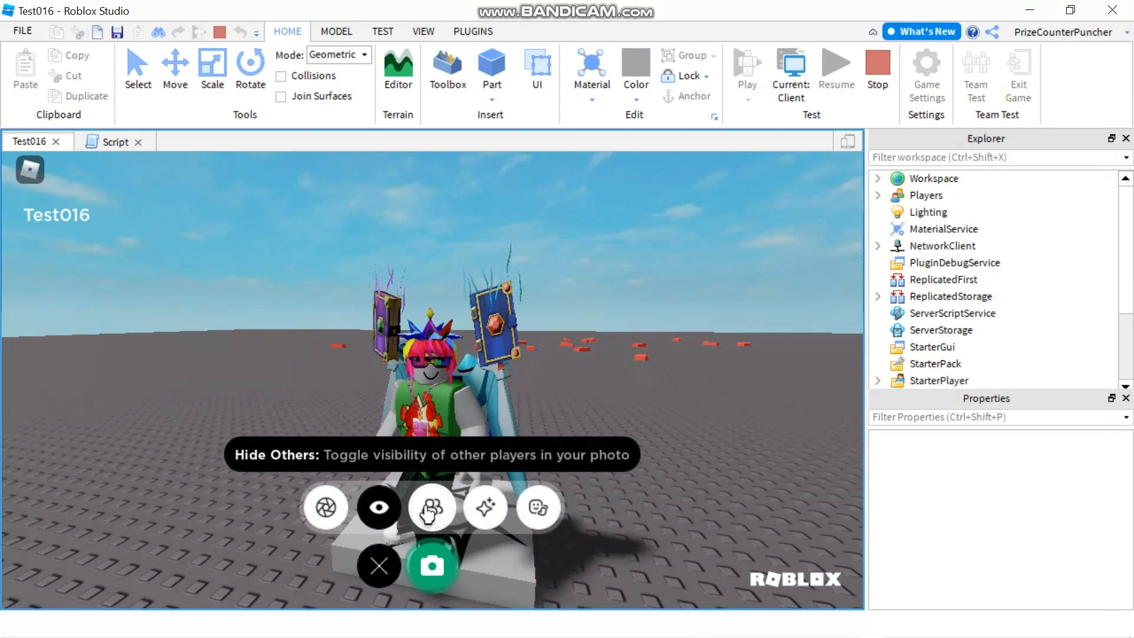
# - Turn on Hide Others and apply a brighter photo filter to the selfie
pyautogui.click(432, 507)
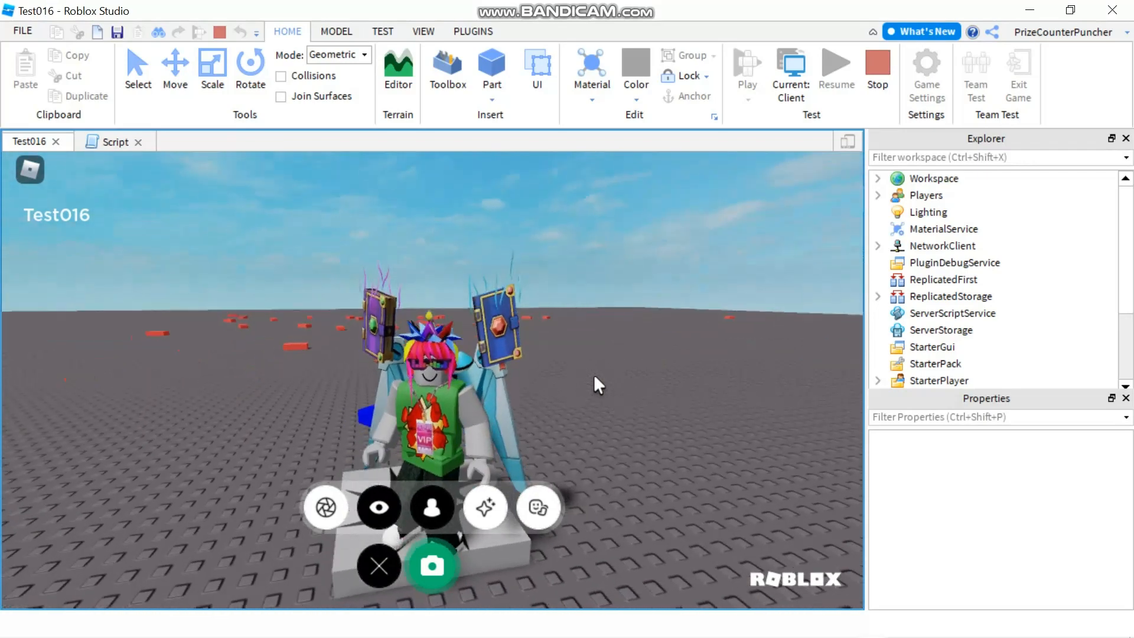
pyautogui.moveTo(485, 507)
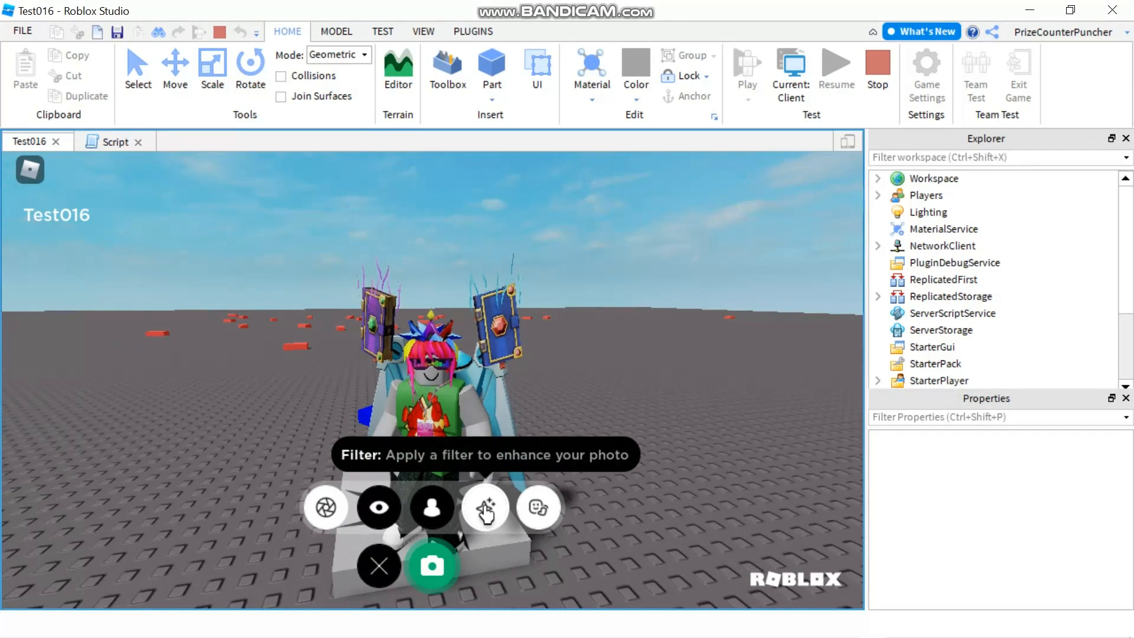
pyautogui.click(484, 508)
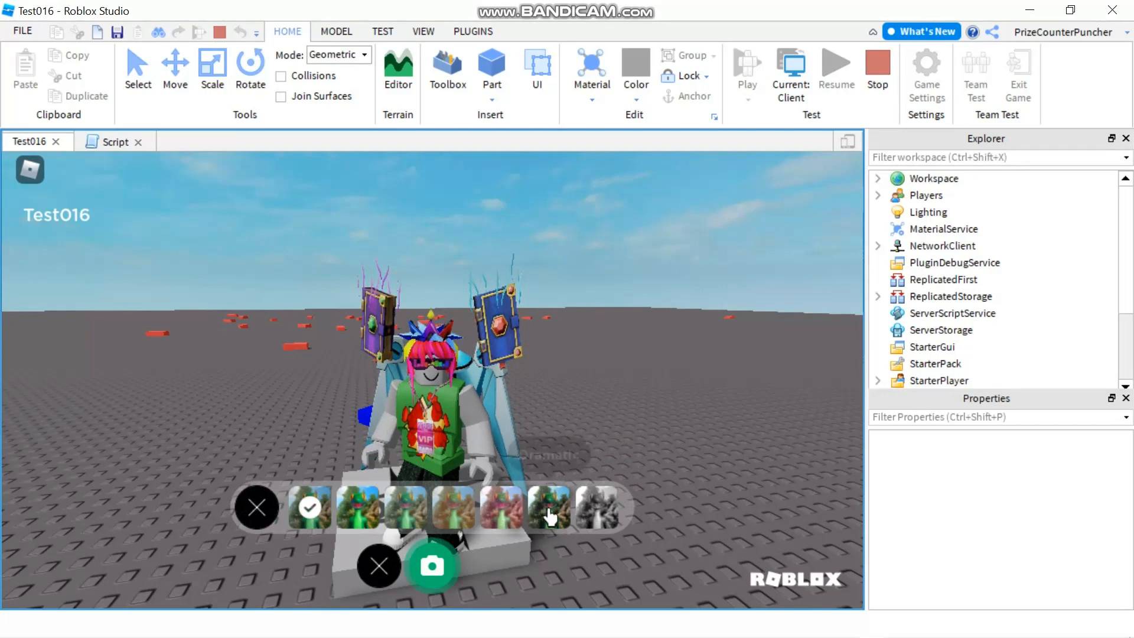
pyautogui.click(595, 512)
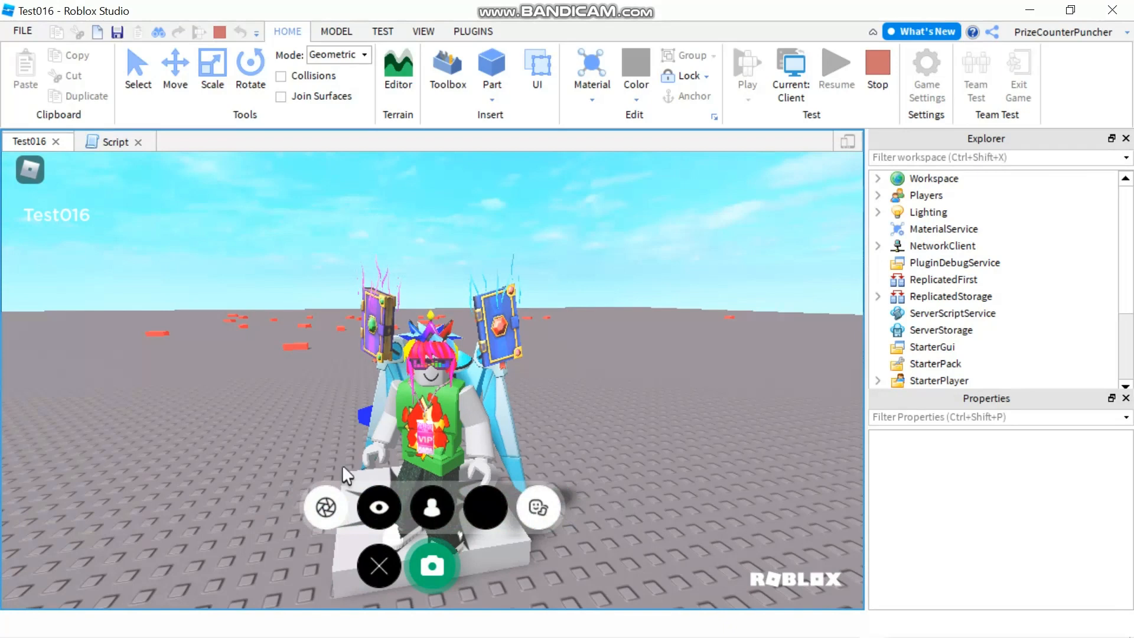
pyautogui.moveTo(539, 508)
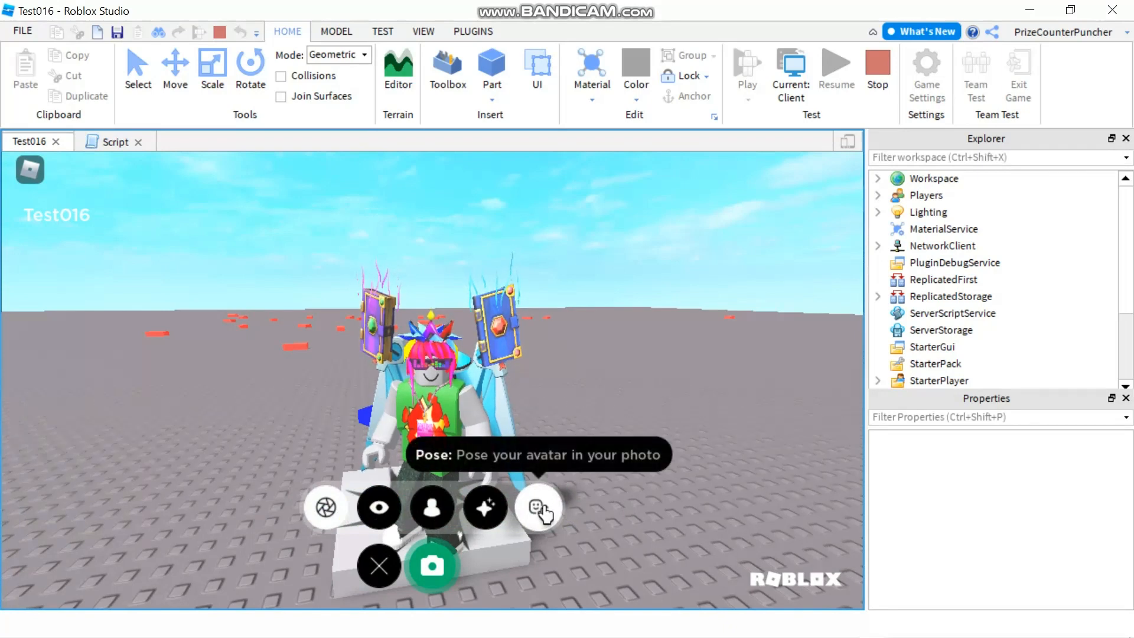
# - Pose the avatar with the Jump Wave emote and capture a second selfie
pyautogui.click(537, 508)
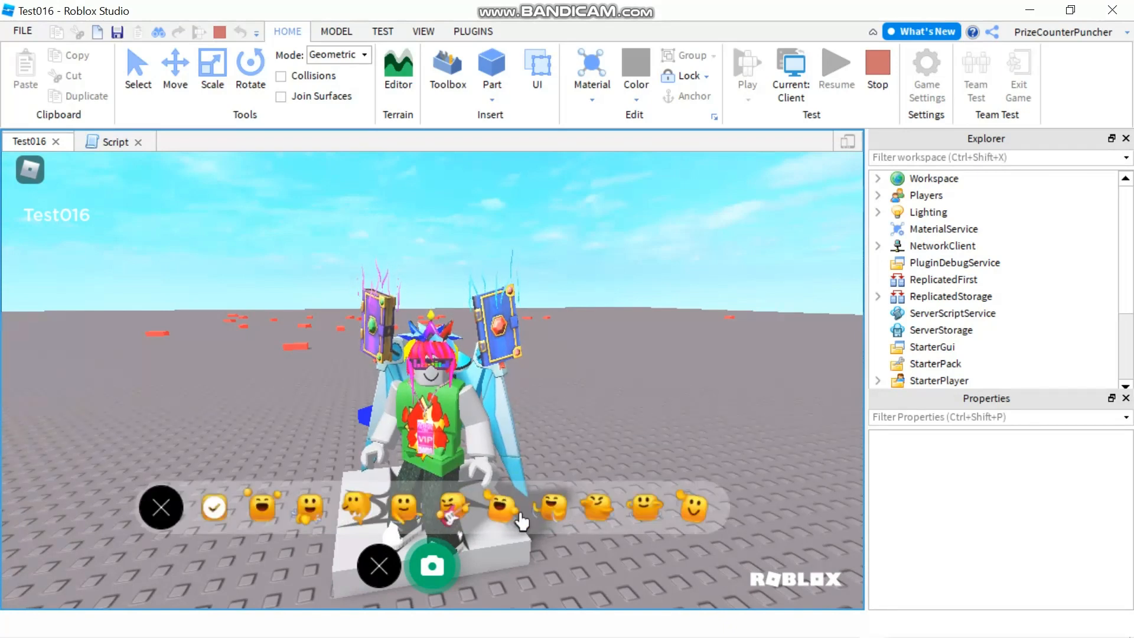
pyautogui.moveTo(515, 514)
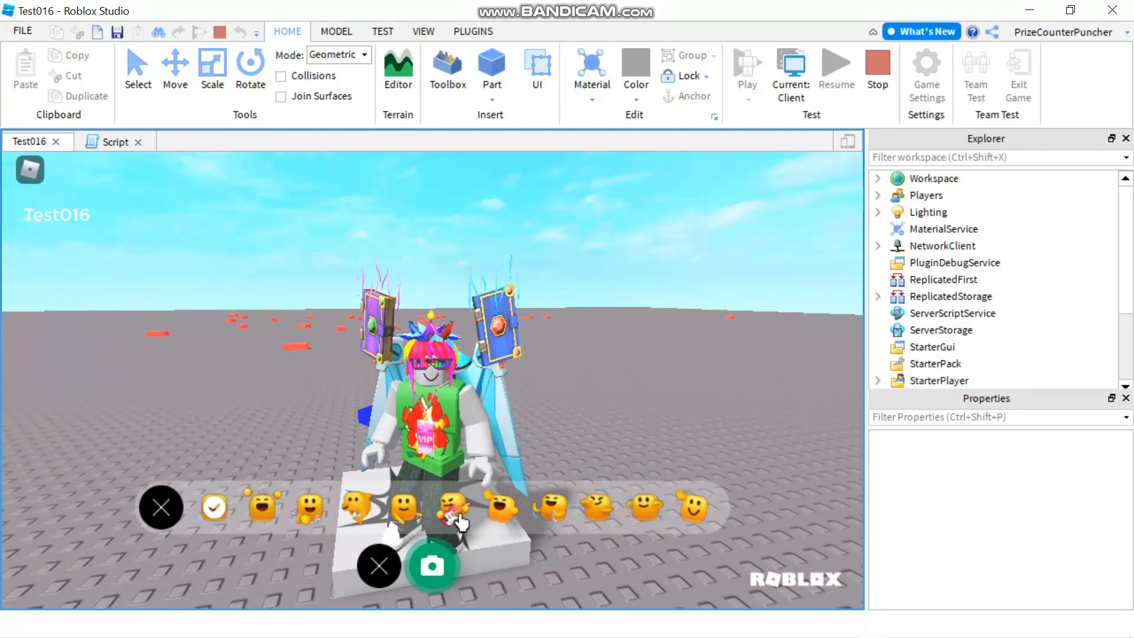
pyautogui.click(451, 516)
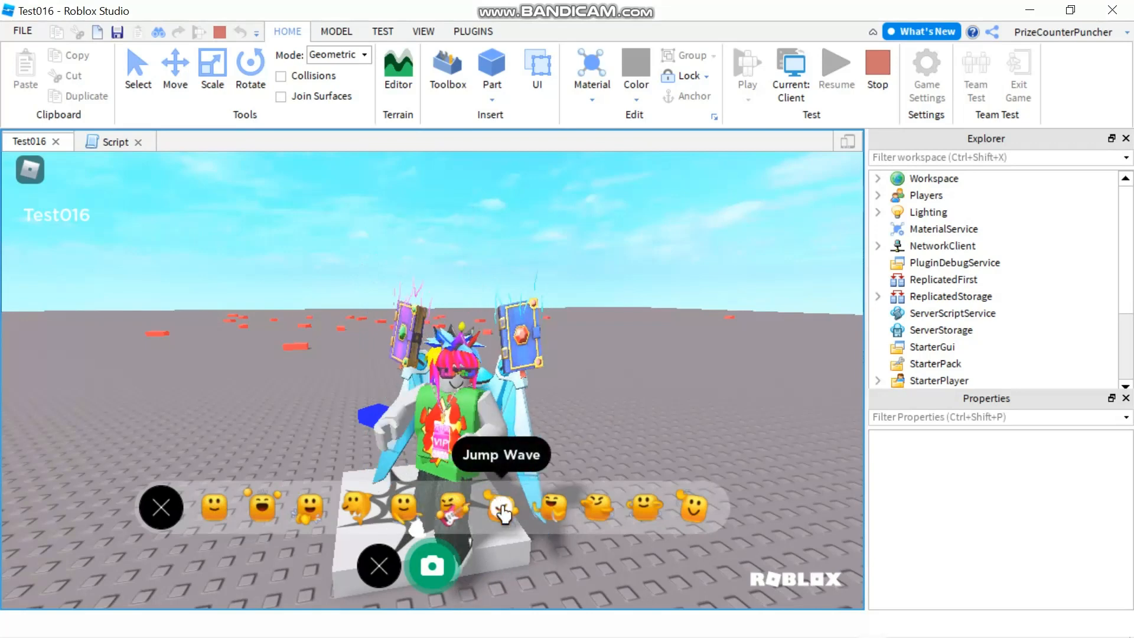
pyautogui.click(501, 514)
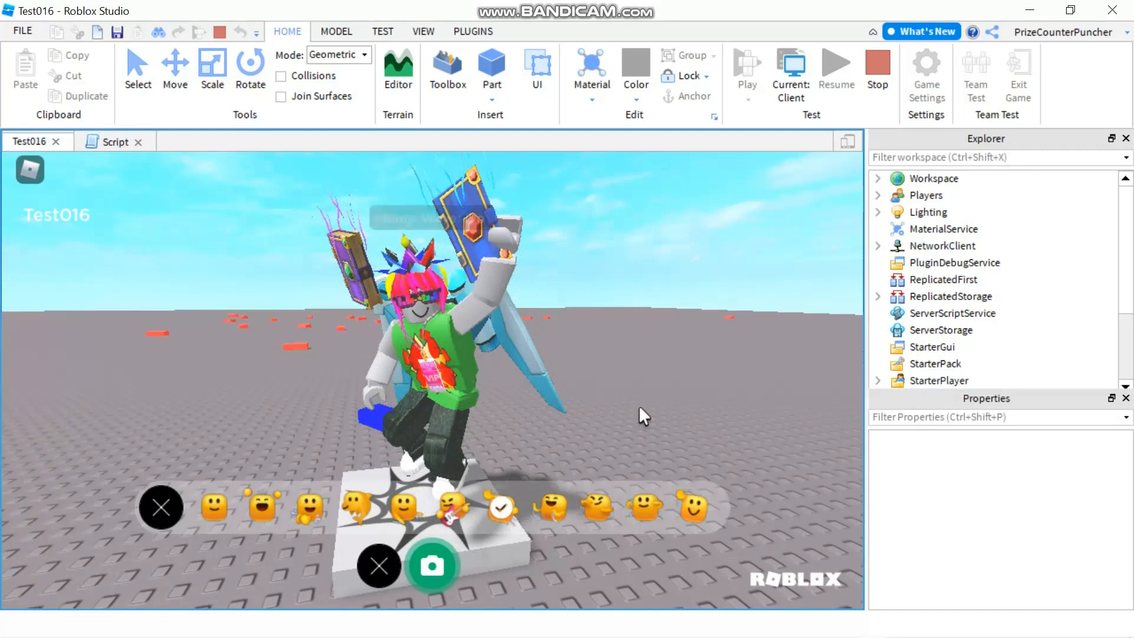
pyautogui.moveTo(565, 481)
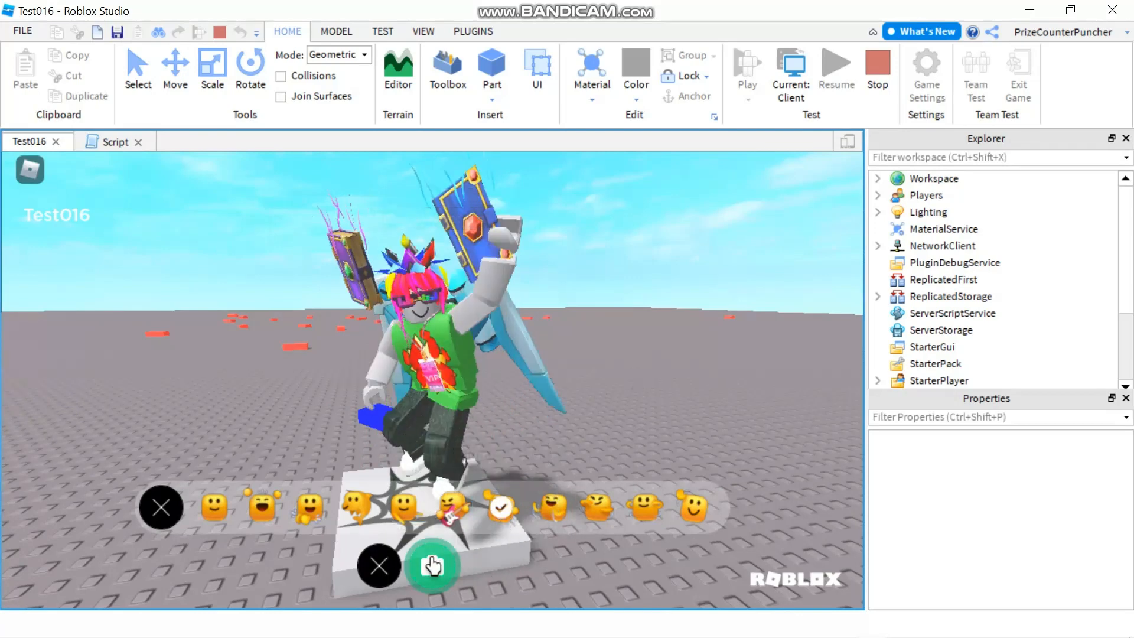
pyautogui.click(432, 566)
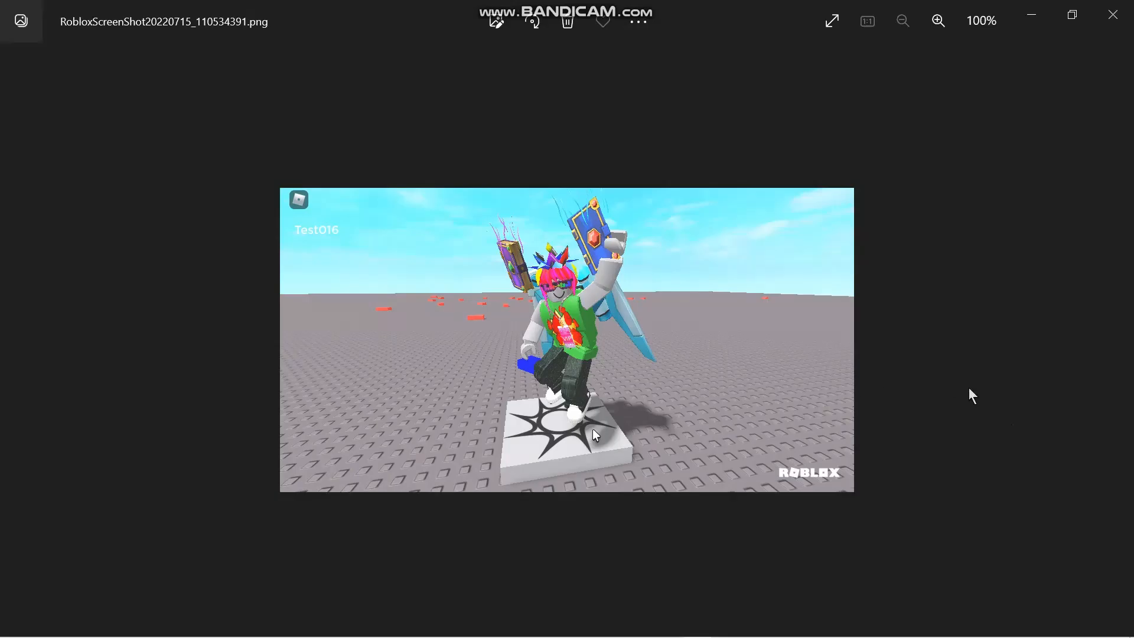
pyautogui.moveTo(367, 239)
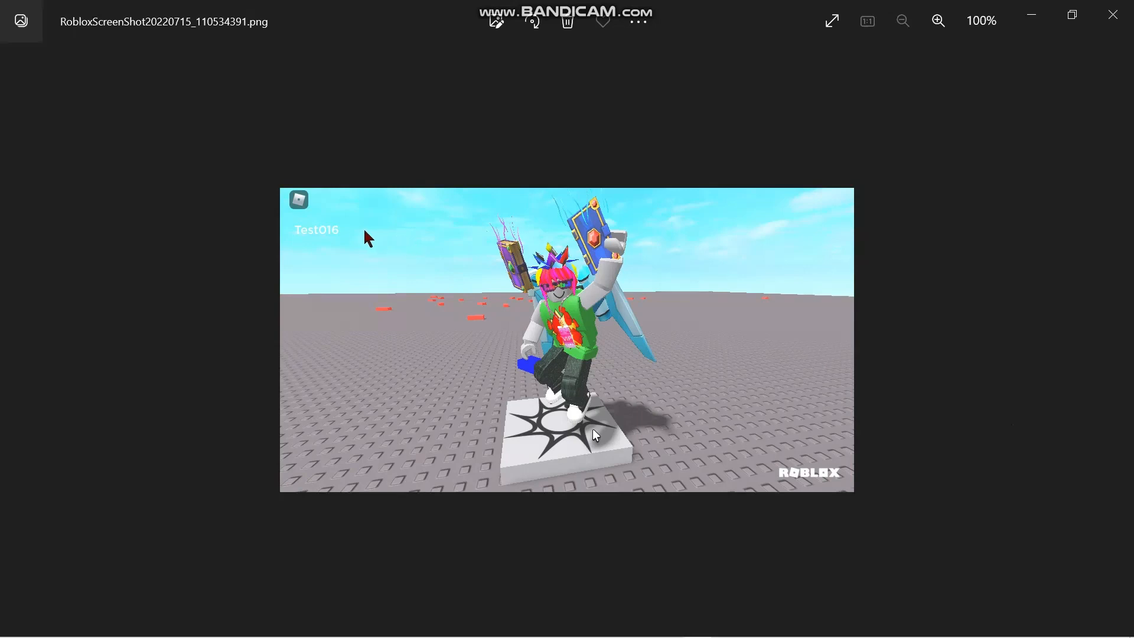
pyautogui.moveTo(353, 222)
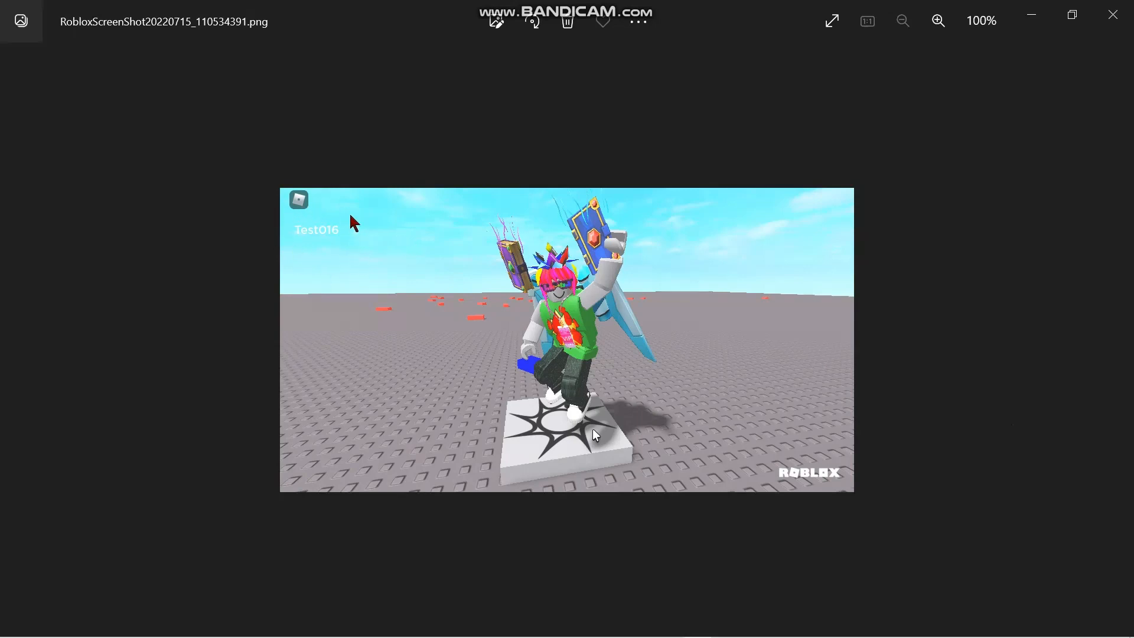
pyautogui.moveTo(362, 217)
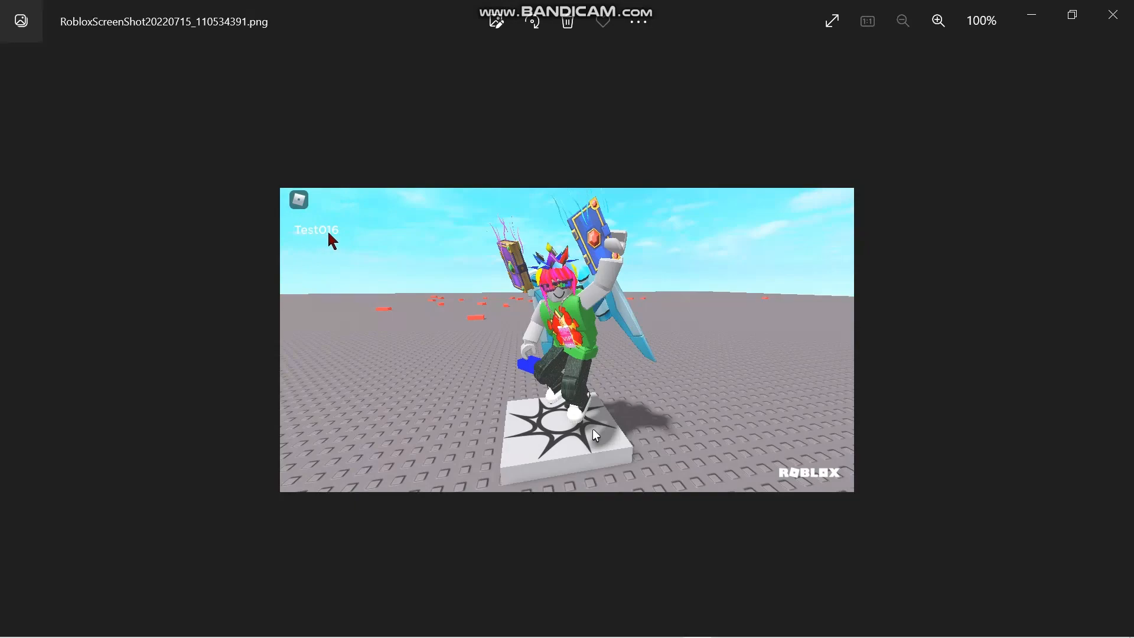
pyautogui.moveTo(904, 212)
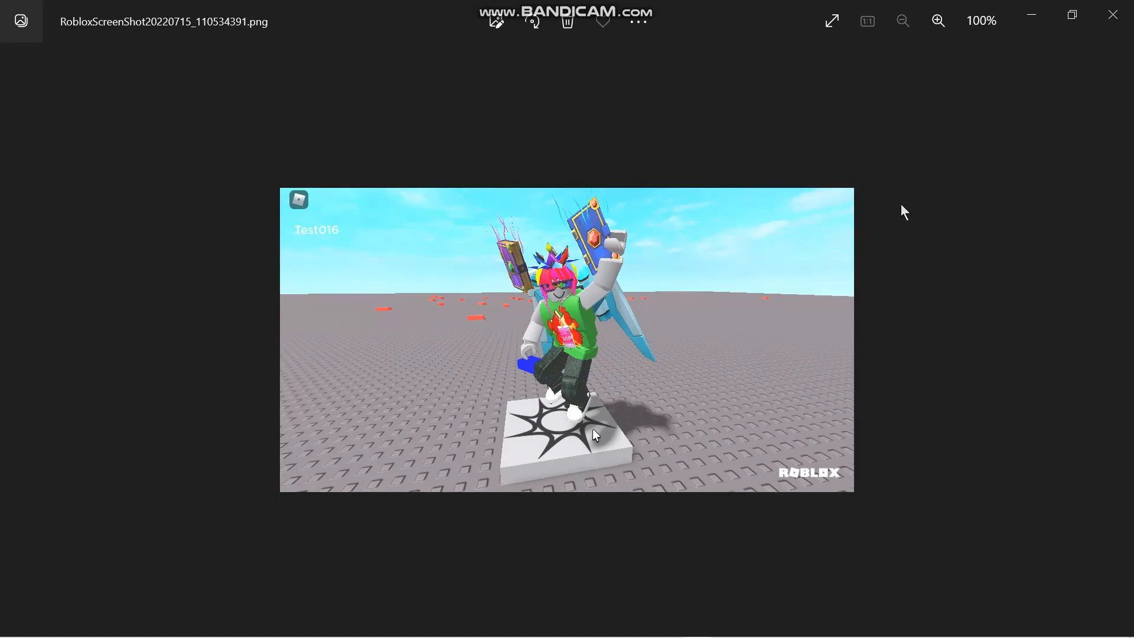